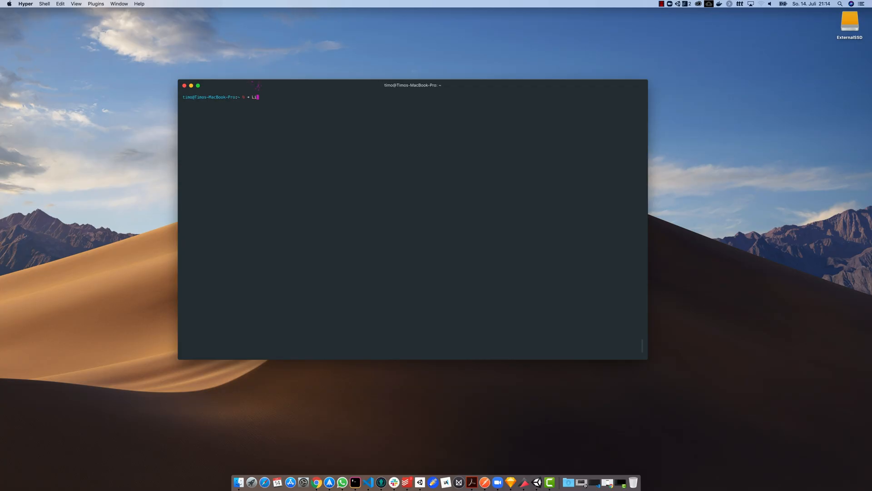
- Run Library/Android/sdk/platform-tools/adb logcat to stream headset logs, then enter adb logcat -s
{"action": "type", "text": "Library/Android/"}
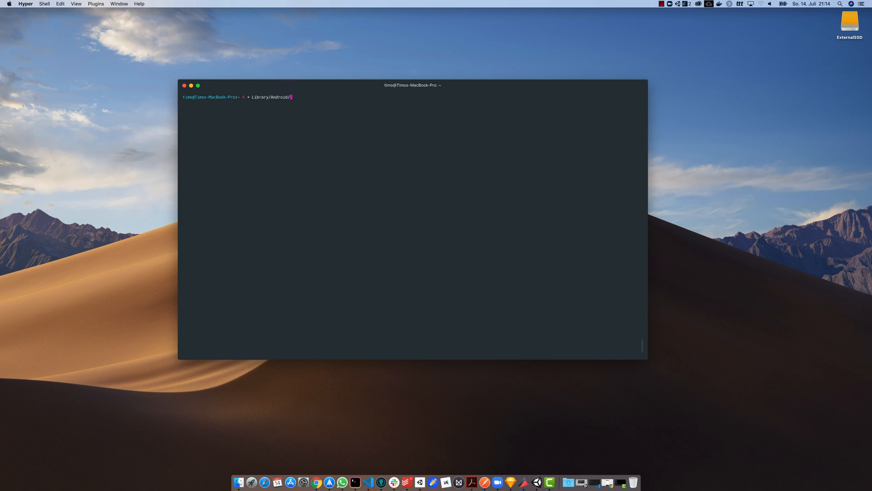
{"action": "type", "text": "sdk/platform-tools/"}
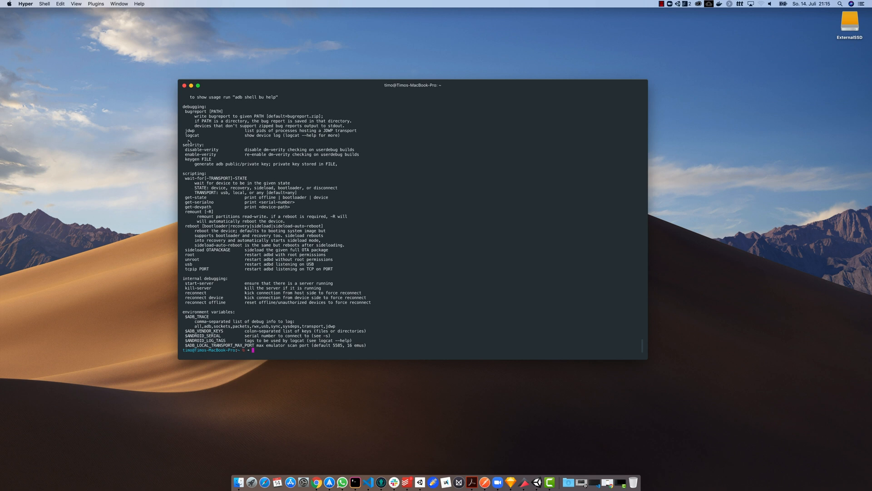
{"action": "double_click", "coordinate": [192, 135]}
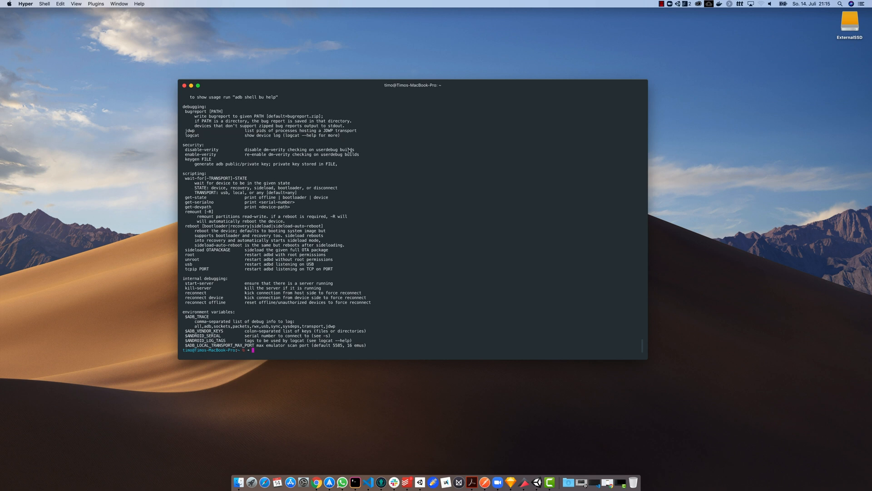
{"action": "type", "text": "Library/Android/sdk/platform-tools/adb"}
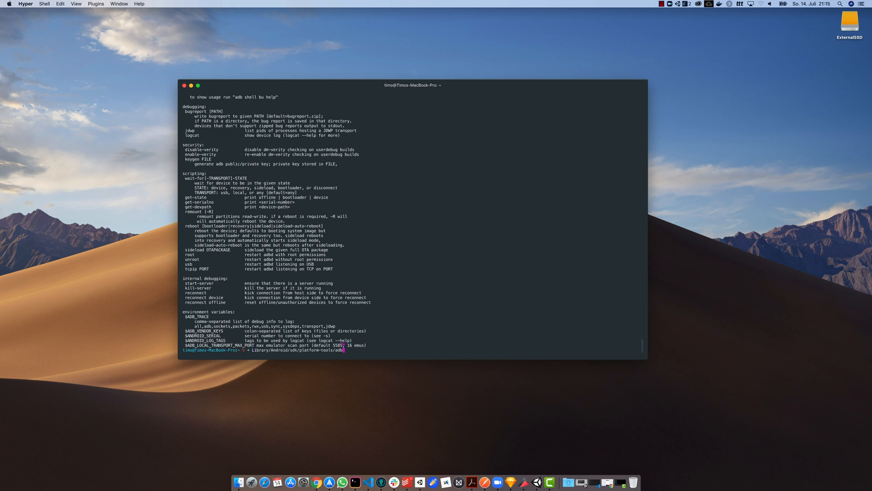
{"action": "type", "text": "logcat"}
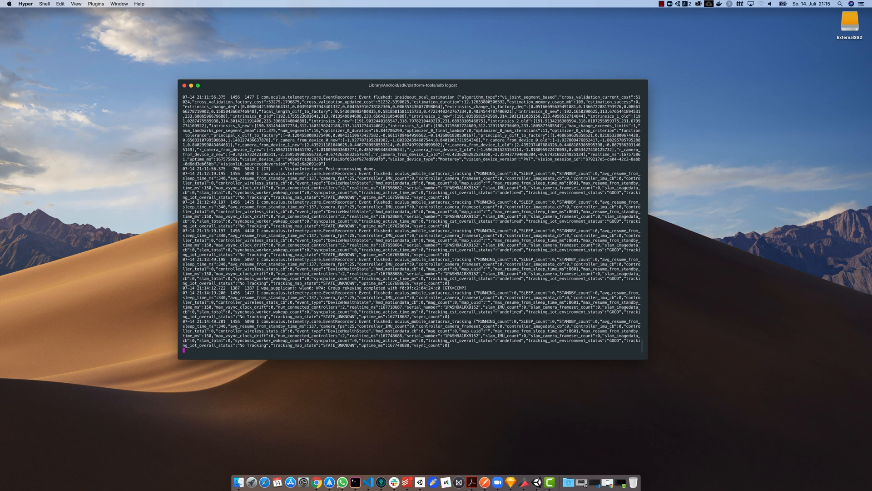
{"action": "scroll", "scroll_direction": "down", "scroll_amount": 3}
{"action": "type", "text": "Library/Android/sdk/platform-tools/adb logcat -"}
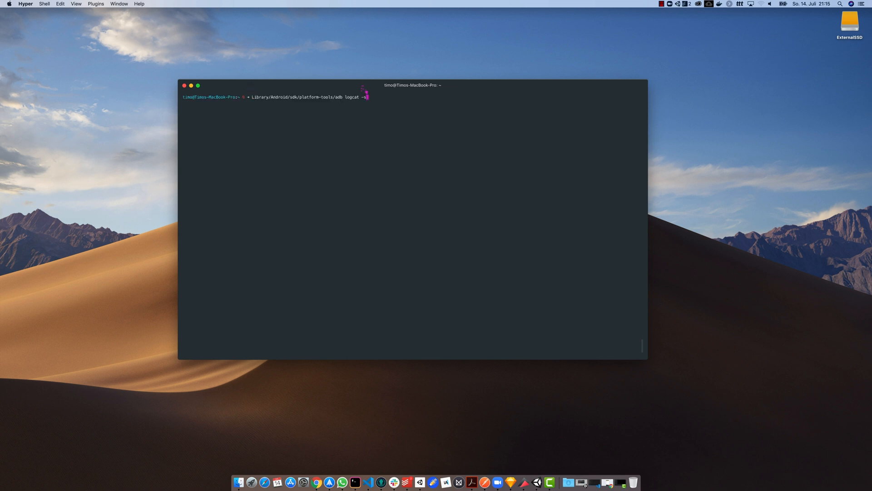
{"action": "key", "text": "enter"}
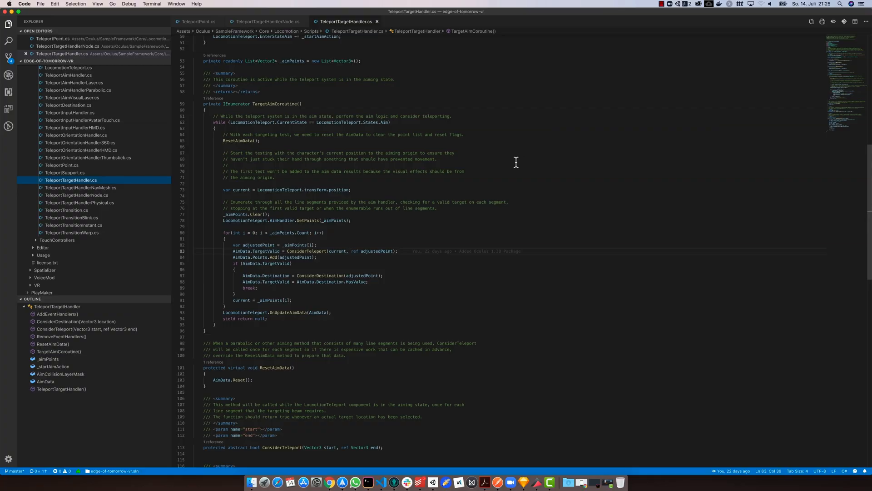
- Add Debug.Log("Target Destination: " + AimData.Destination) inside the TargetValid branch
{"action": "double_click", "coordinate": [273, 104]}
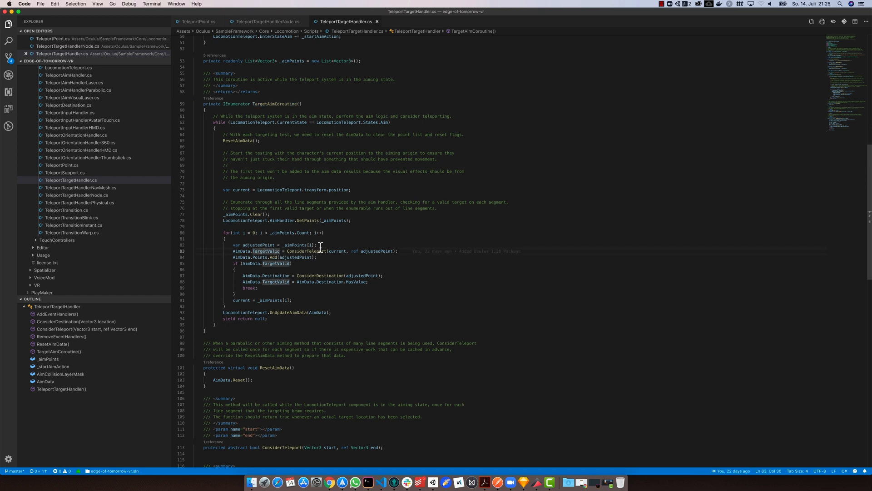
{"action": "mouse_move", "coordinate": [358, 275]}
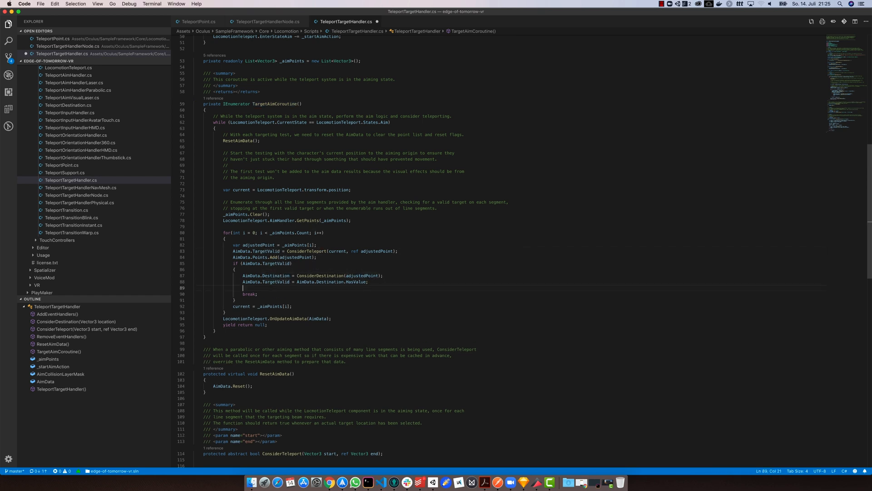
{"action": "type", "text": "Debug.Log(\"\");"}
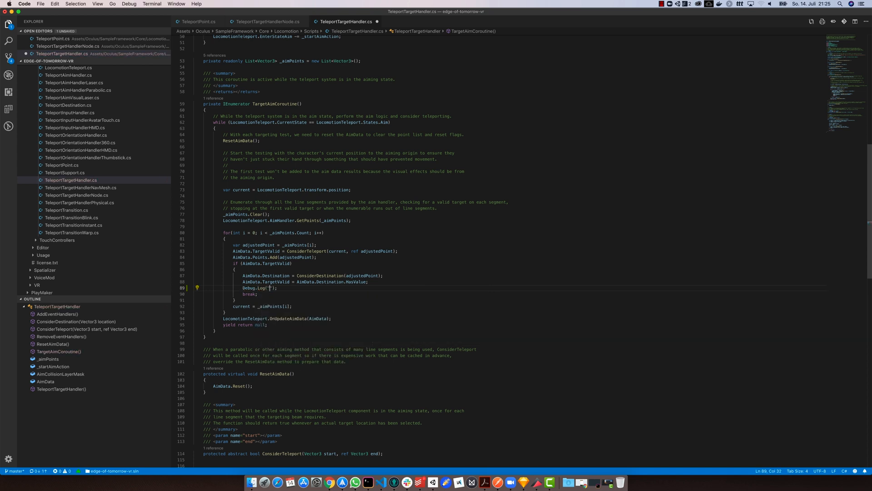
{"action": "type", "text": "Ta"}
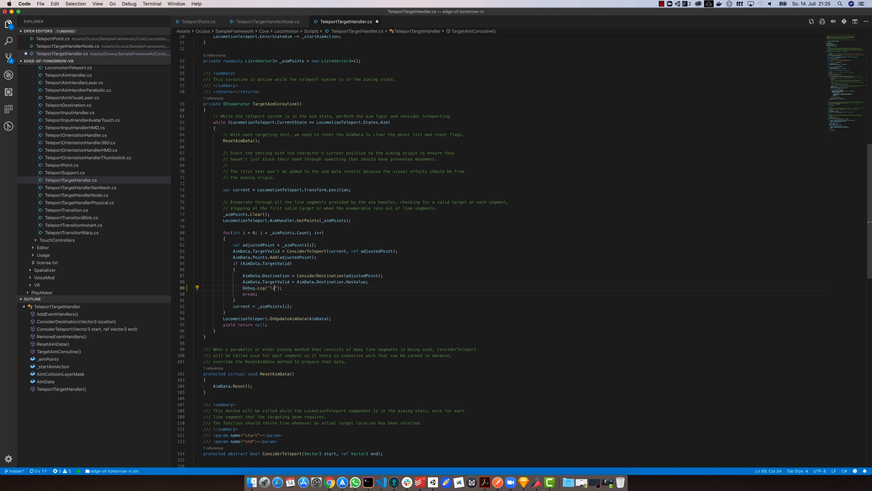
{"action": "type", "text": "Target Destination:"}
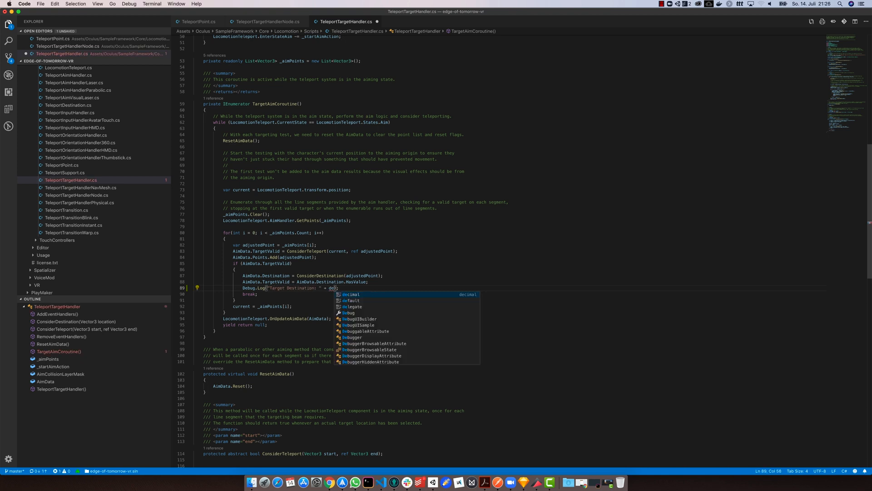
{"action": "type", "text": "AimData.Destination"}
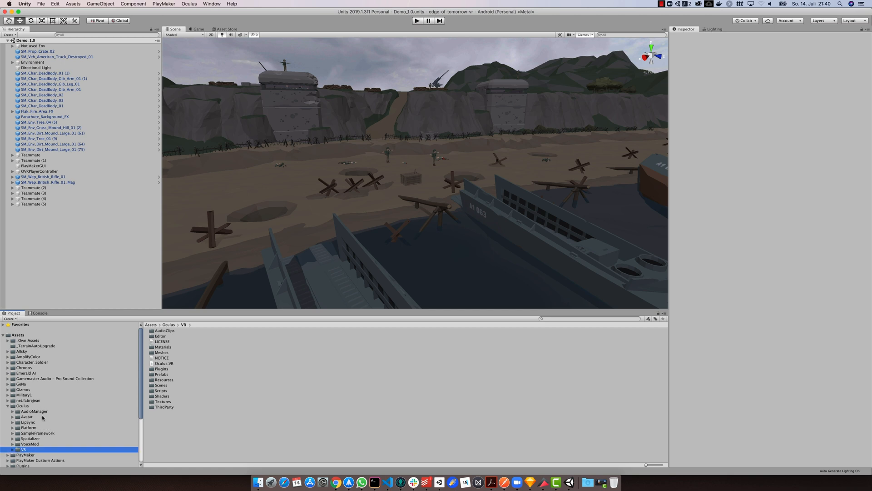
- Place CanvasWithDebug from SampleFramework/Core/DebugUI/Prefabs in the scene, with CenterEyeAnchor as event camera
{"action": "left_click", "coordinate": [13, 406]}
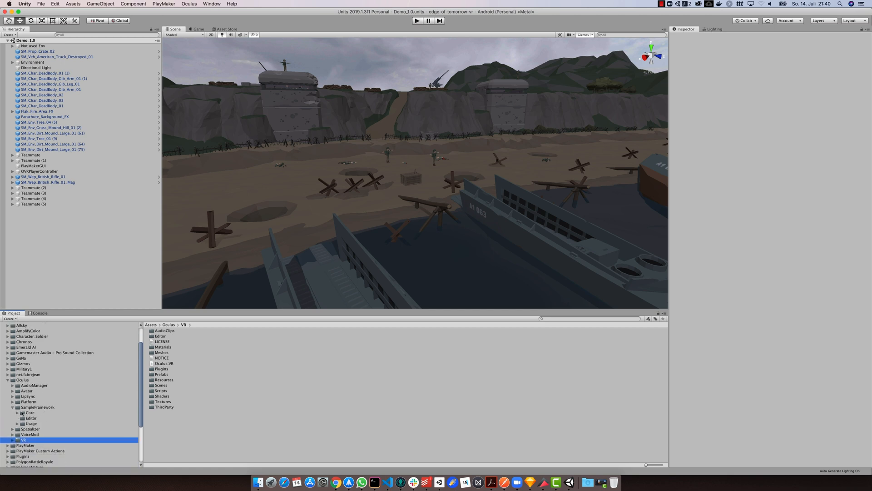
{"action": "left_click", "coordinate": [29, 412]}
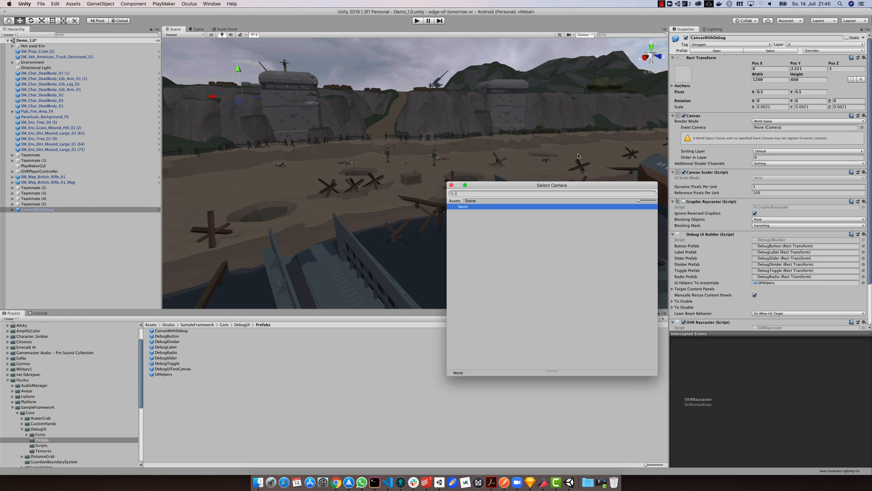
{"action": "left_click", "coordinate": [470, 200]}
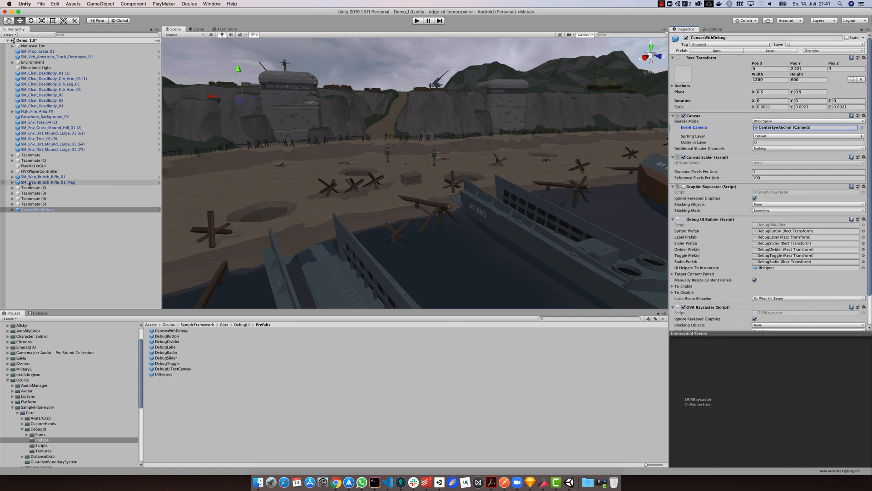
- Search components for 'debug' and add Debug UI Sample to OVRPlayerController
{"action": "left_click", "coordinate": [40, 171]}
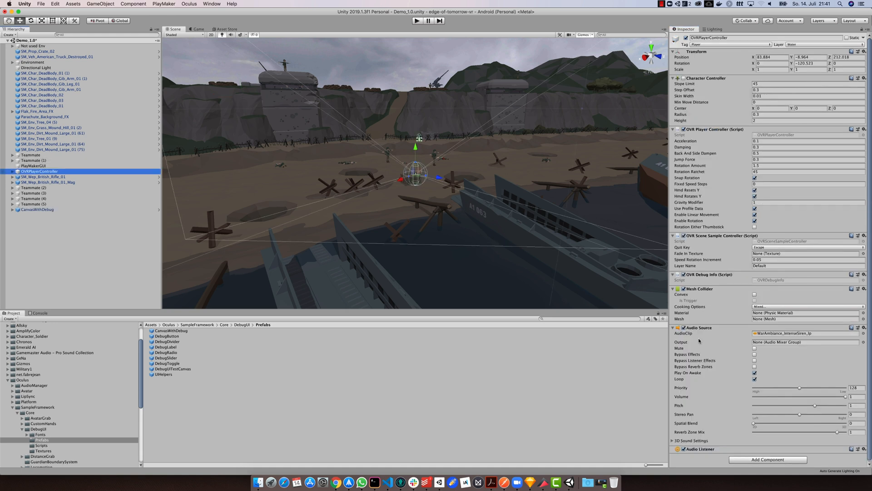
{"action": "type", "text": "cham"}
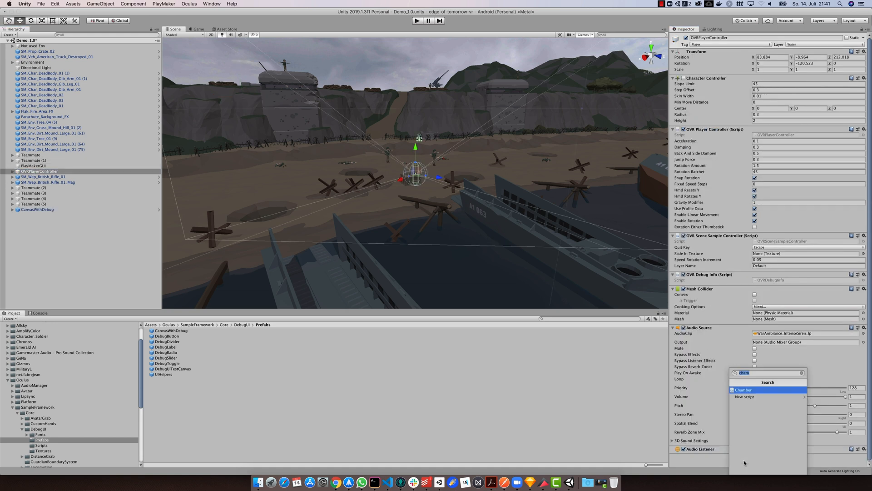
{"action": "type", "text": "debug"}
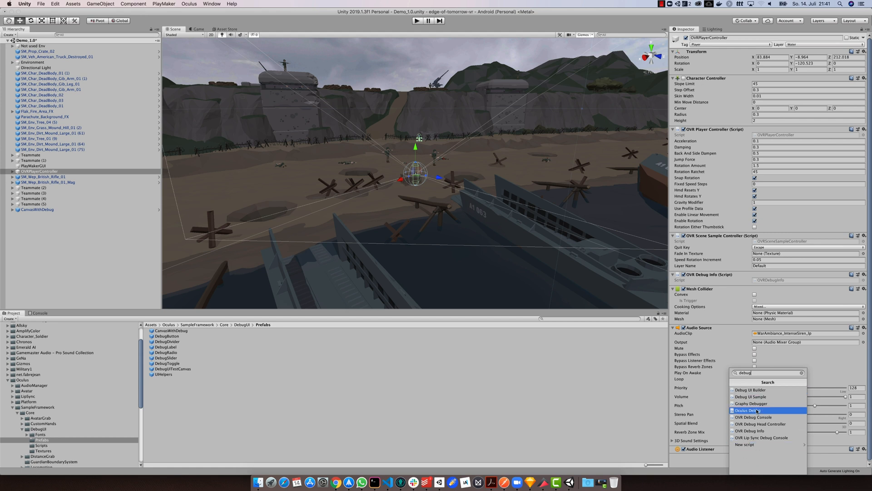
{"action": "left_click", "coordinate": [751, 396]}
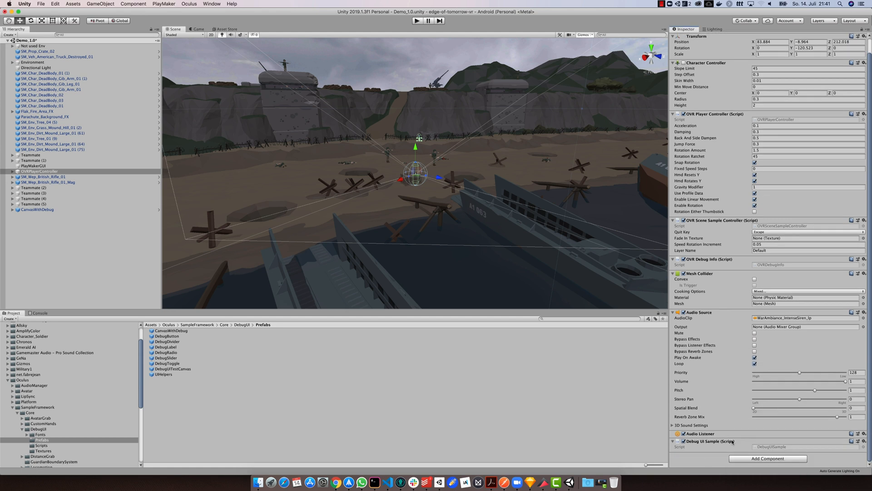
{"action": "left_click", "coordinate": [417, 20]}
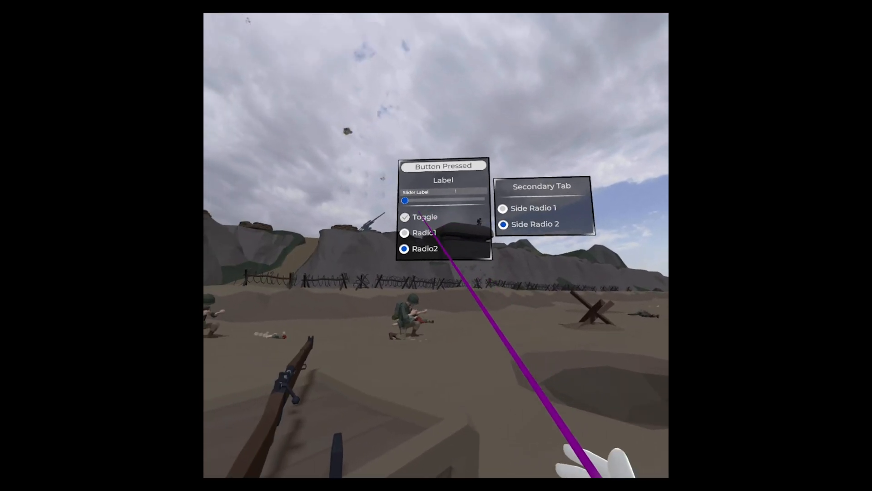
- View the Debug UI panel on the Quest, pointing the controller laser at it
{"action": "left_click_drag", "start_coordinate": [405, 200], "coordinate": [456, 203]}
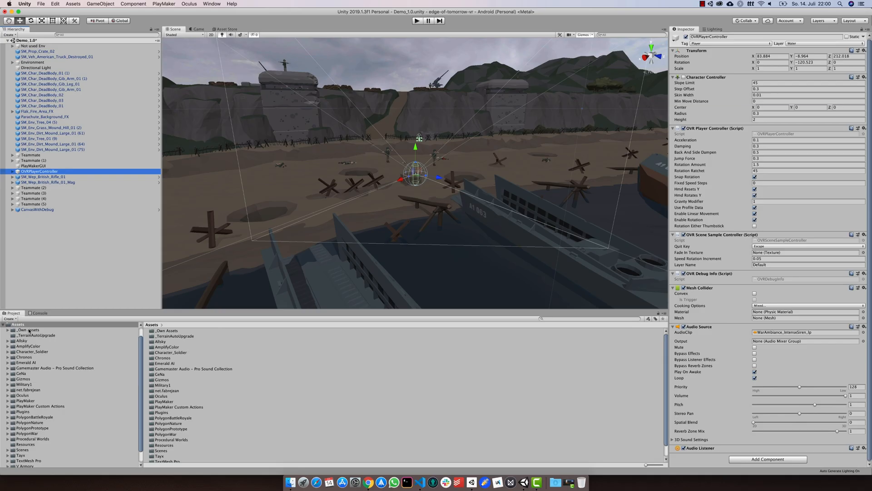
- Create the QuestDebug C# script in _Own Assets and attach it to OVRPlayerController
{"action": "right_click", "coordinate": [28, 330]}
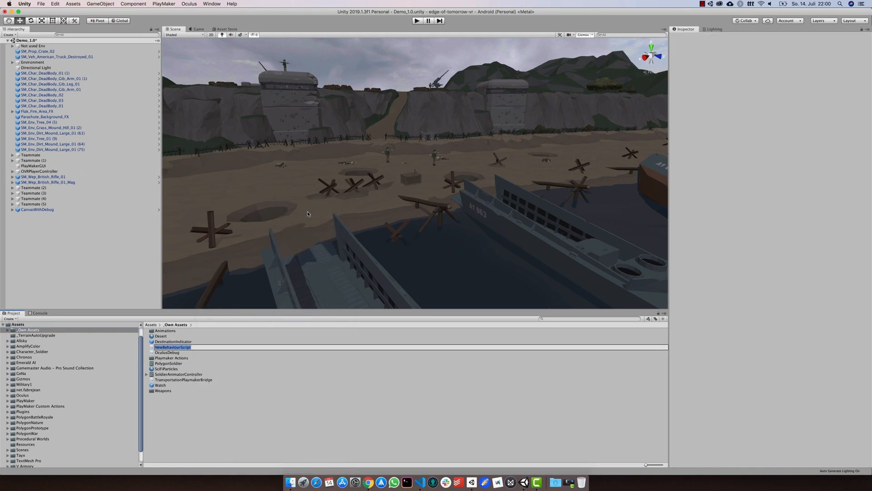
{"action": "type", "text": "QuestDebug"}
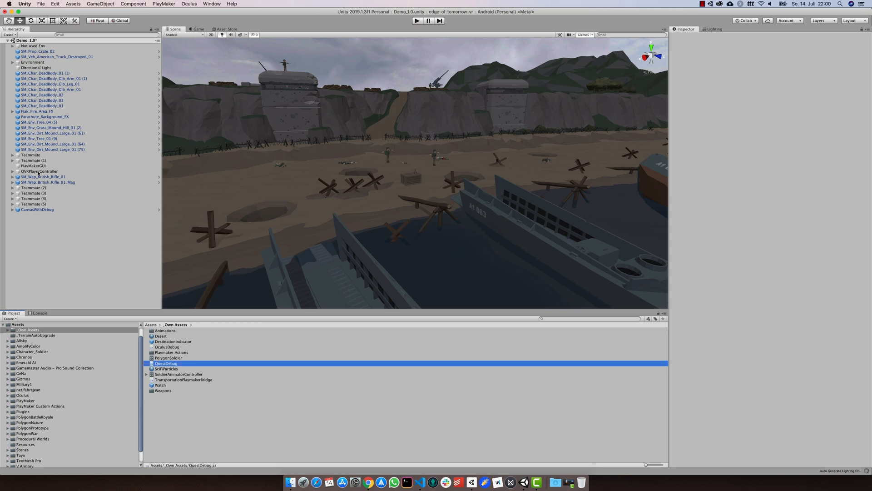
{"action": "left_click", "coordinate": [165, 364]}
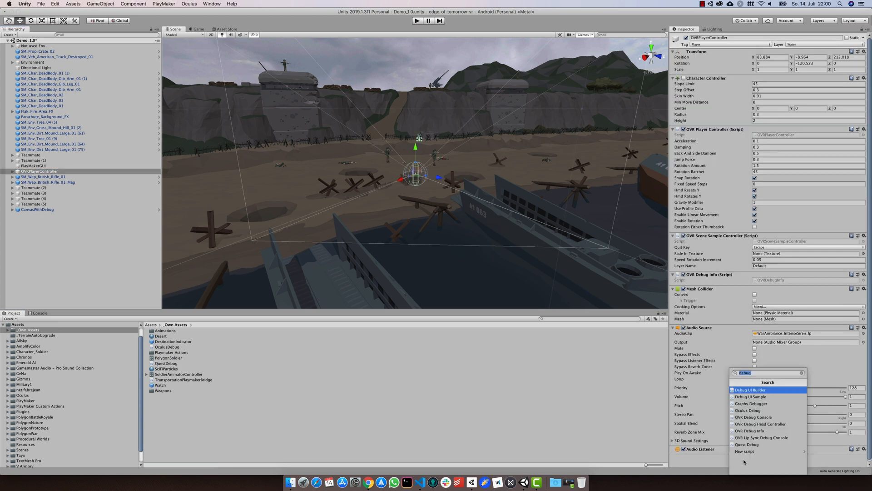
{"action": "type", "text": "quest"}
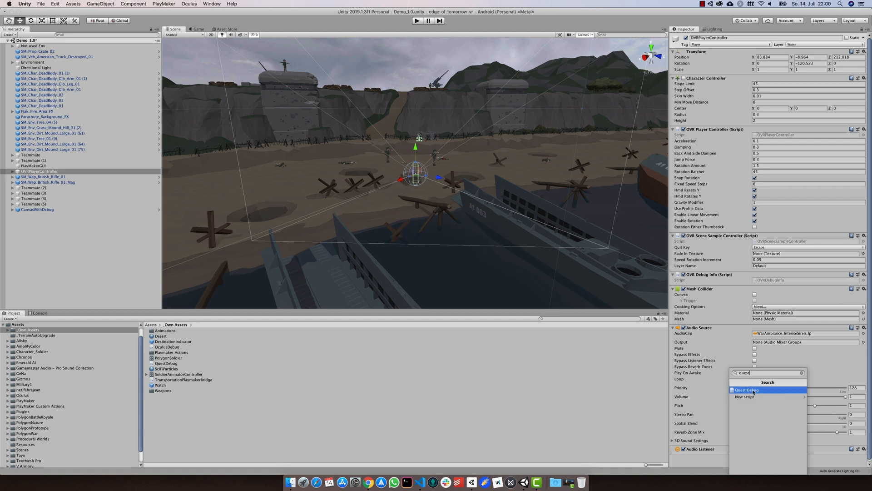
{"action": "left_click", "coordinate": [747, 389]}
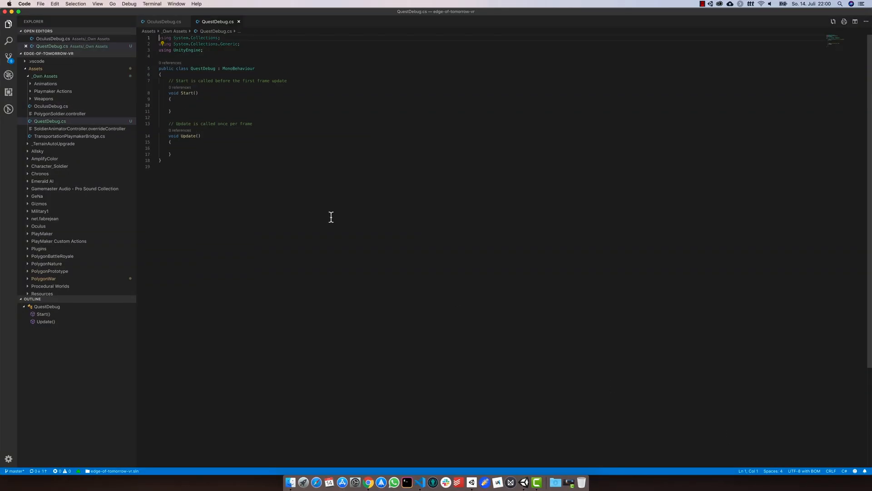
- Declare public static QuestDebug Instance and set Instance = this in a new Awake method
{"action": "left_click", "coordinate": [161, 74]}
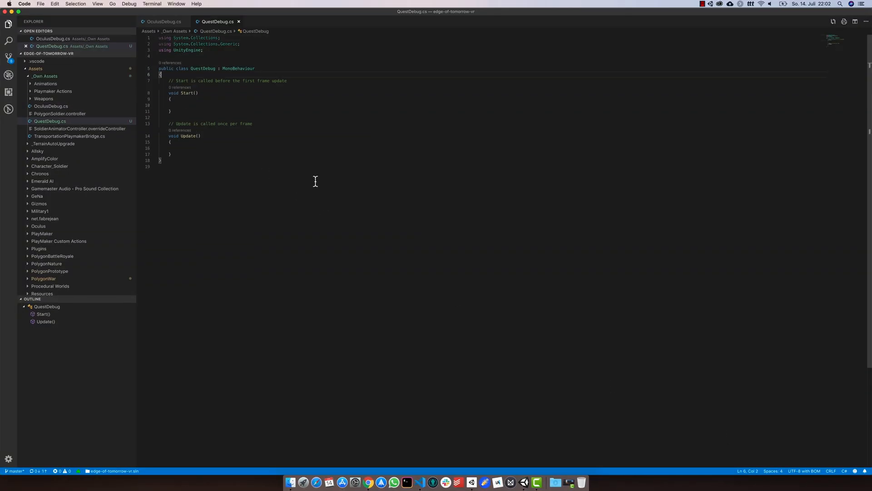
{"action": "type", "text": "public static"}
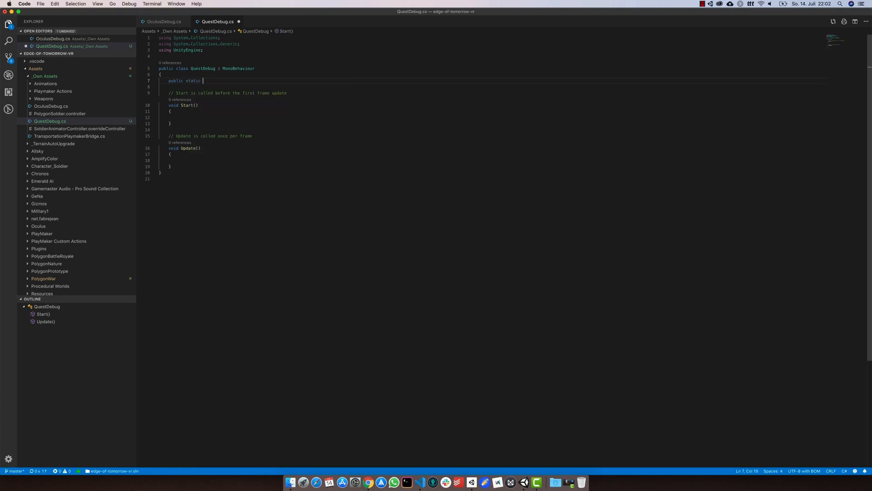
{"action": "type", "text": "QuestDebug"}
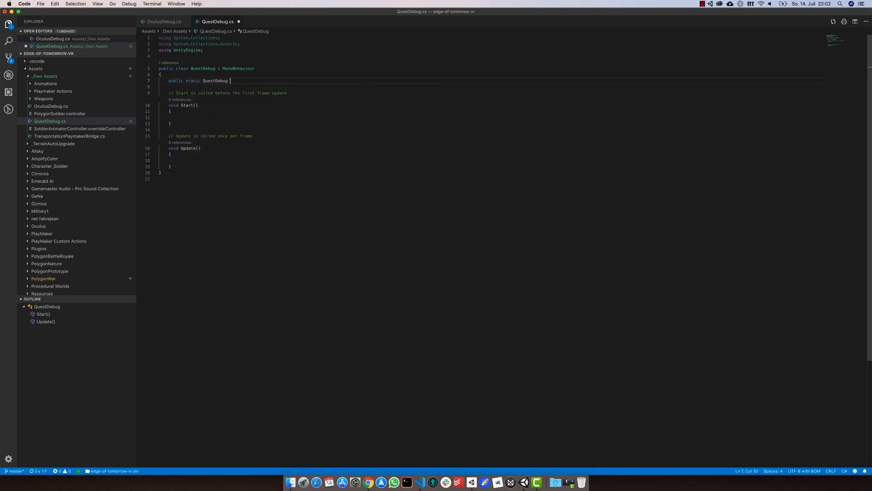
{"action": "type", "text": "Instance;"}
{"action": "type", "text": "void A"}
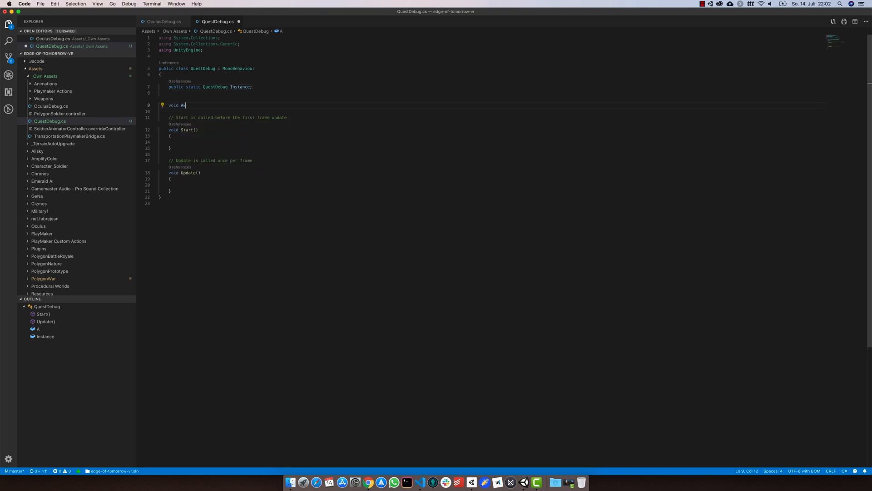
{"action": "type", "text": "wake()"}
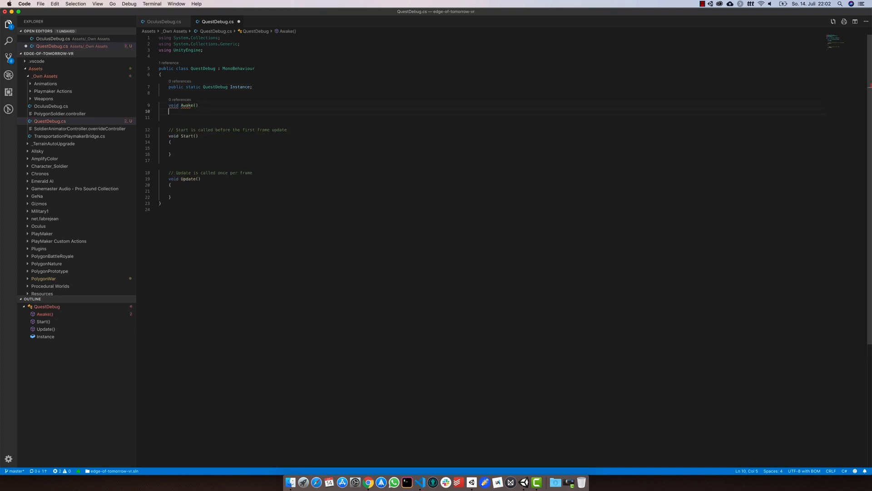
{"action": "type", "text": "t"}
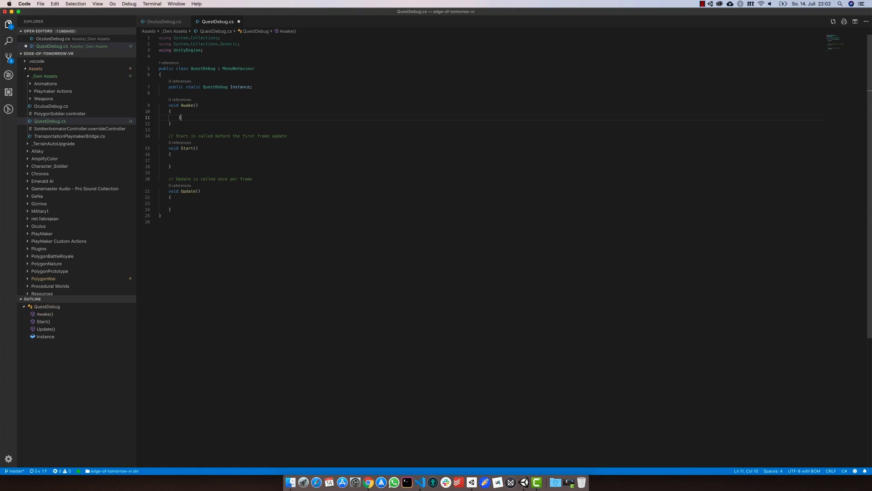
{"action": "type", "text": "Instance = thi"}
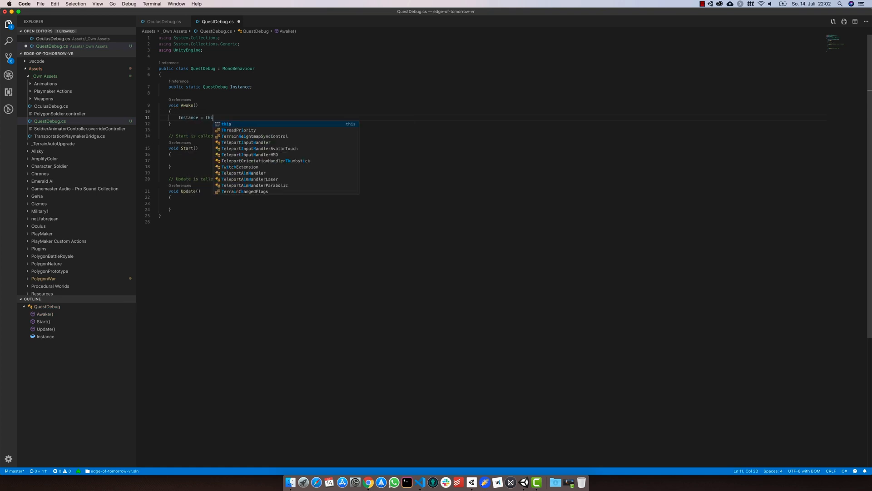
{"action": "key", "text": "cmd+p"}
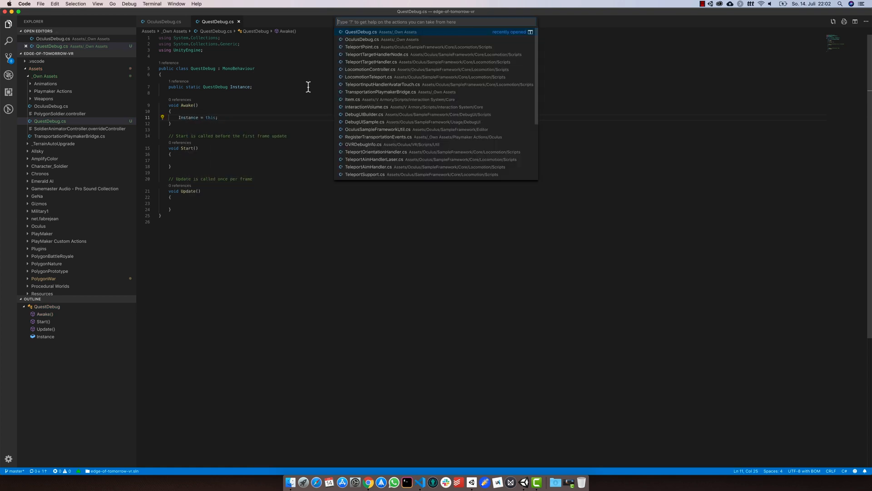
- Copy DebugUISample's OVRInput menu-toggle block into QuestDebug's Update method
{"action": "type", "text": "debug"}
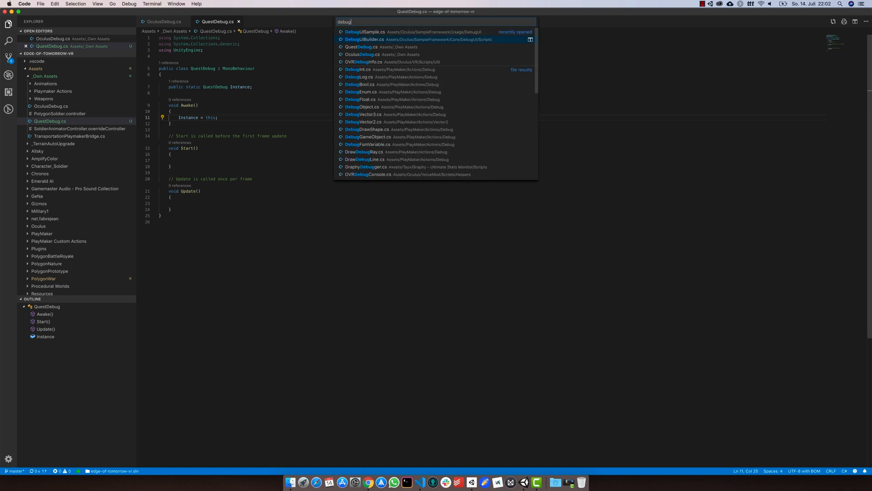
{"action": "left_click", "coordinate": [365, 32]}
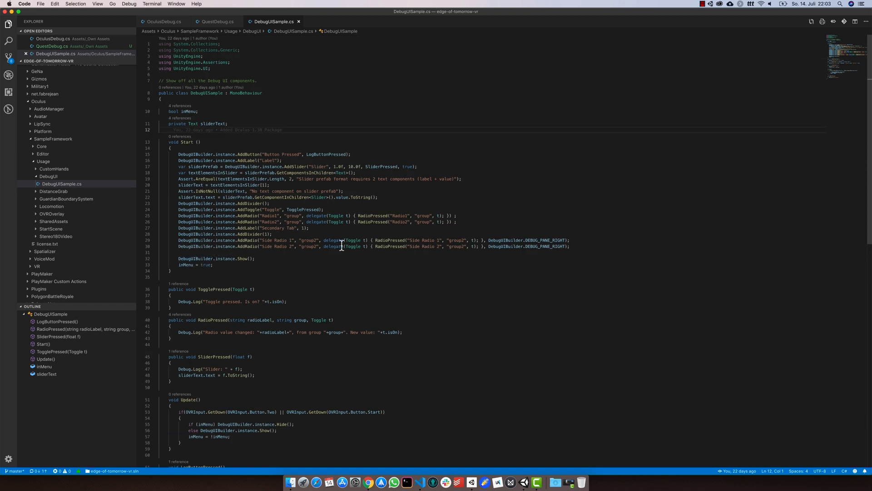
{"action": "scroll", "scroll_direction": "down", "scroll_amount": 3}
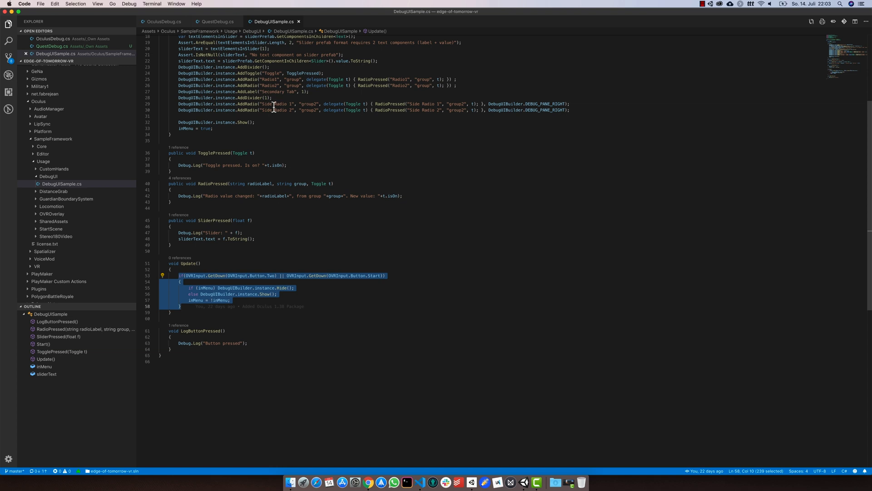
{"action": "left_click", "coordinate": [217, 21]}
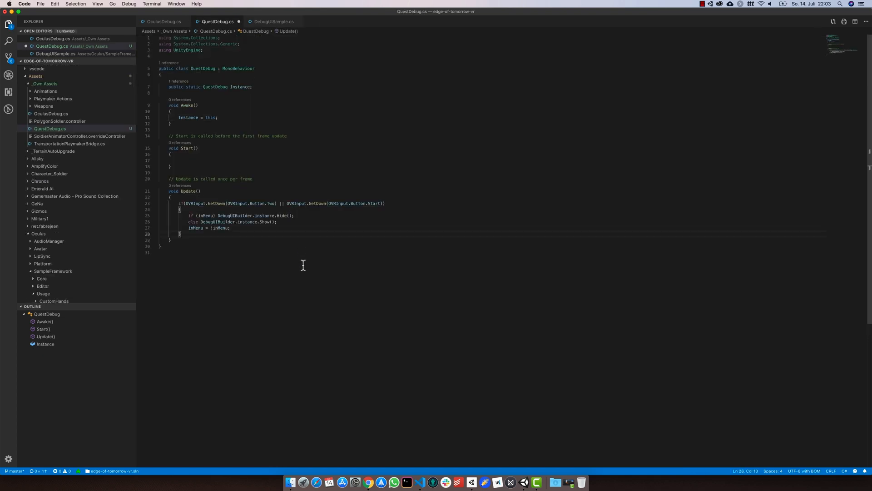
- Add bool inMenu and Text logText fields, plus using UnityEngine.UI, to QuestDebug
{"action": "double_click", "coordinate": [195, 228]}
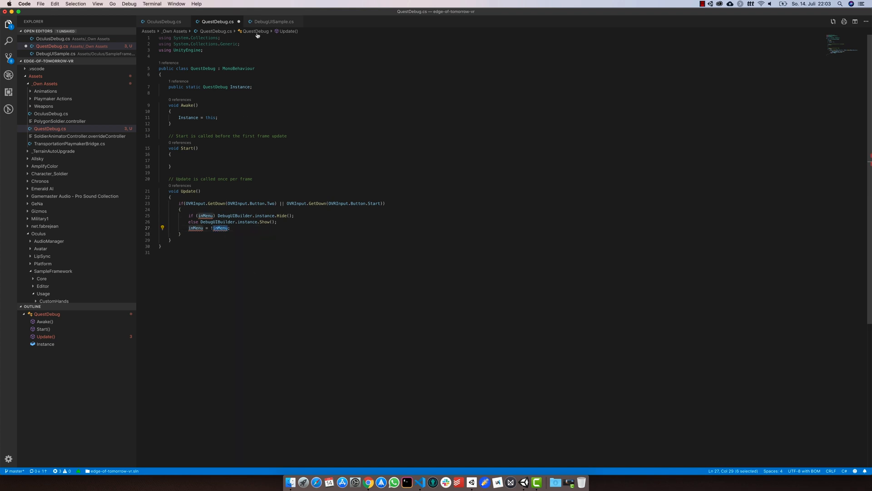
{"action": "left_click", "coordinate": [273, 22]}
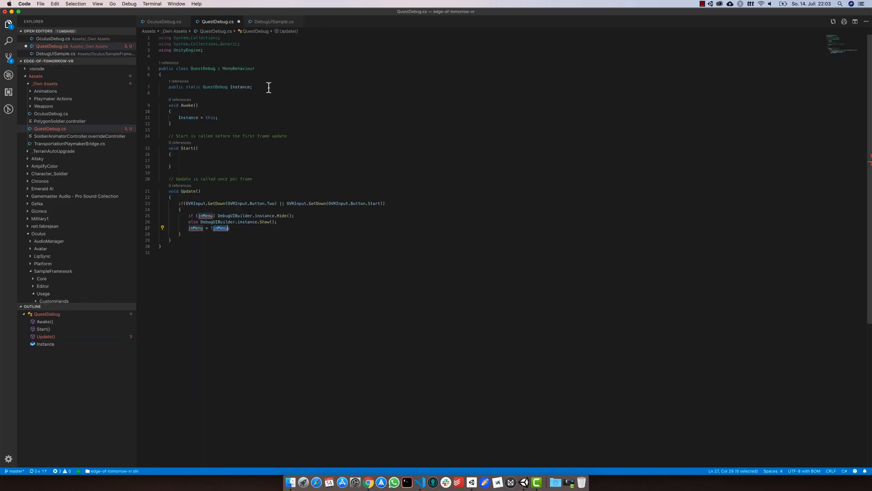
{"action": "type", "text": "bool inMenu;"}
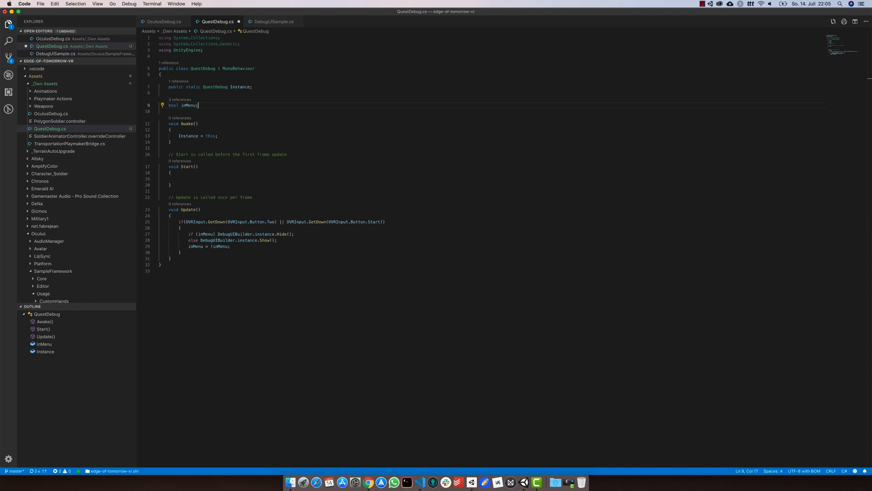
{"action": "key", "text": "enter"}
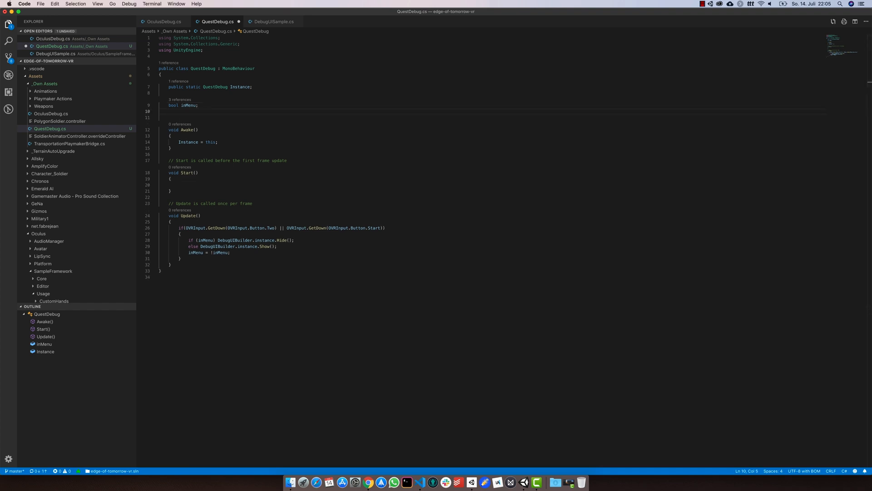
{"action": "type", "text": "Text"}
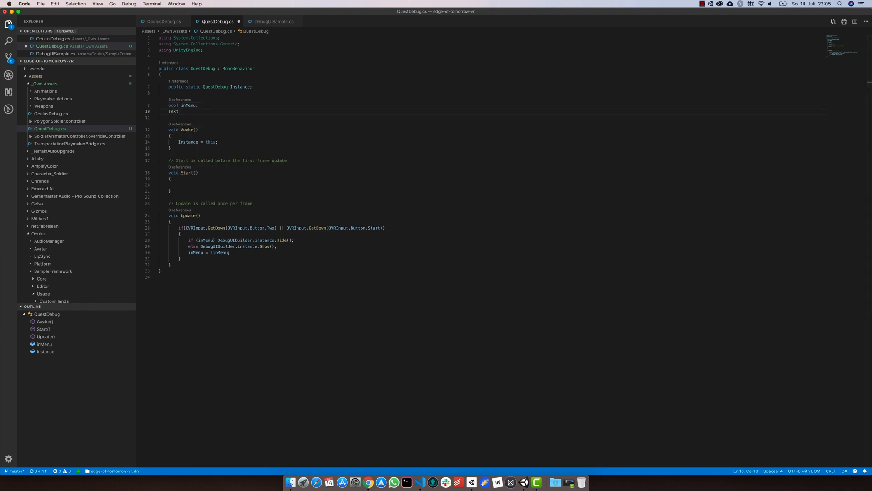
{"action": "type", "text": "logText;"}
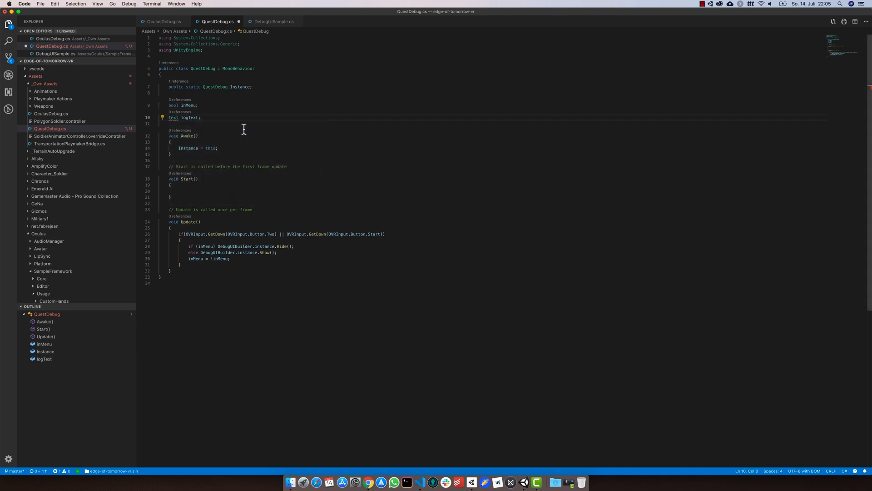
{"action": "type", "text": "using UnityEngine.UI;"}
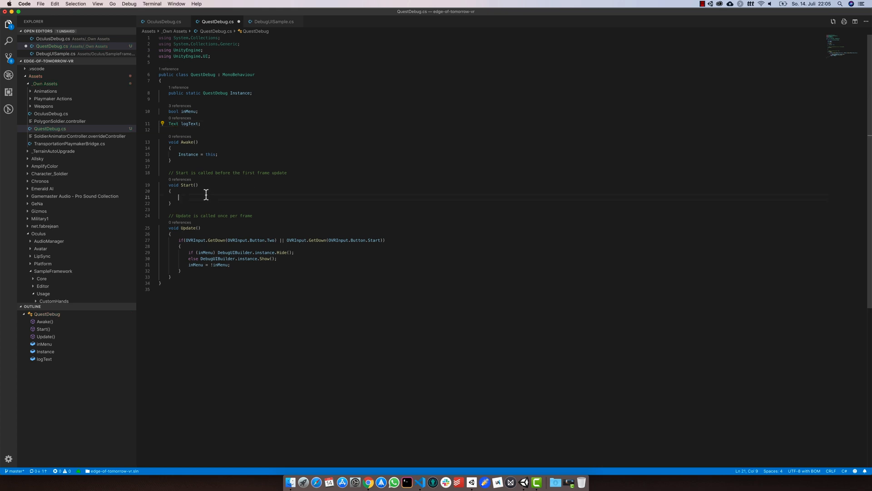
- In Start, add a "Debug" label via DebugUIBuilder and store its Text component in logText
{"action": "type", "text": "DebugUIBuilder"}
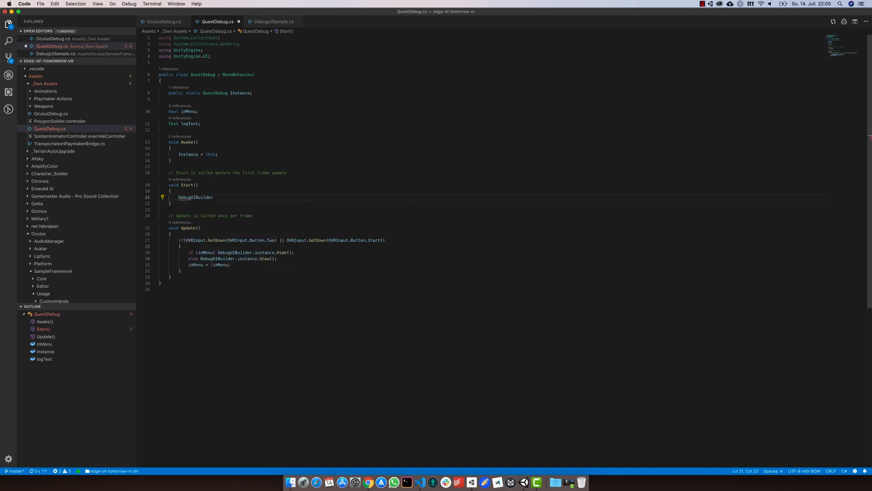
{"action": "type", "text": ".instance"}
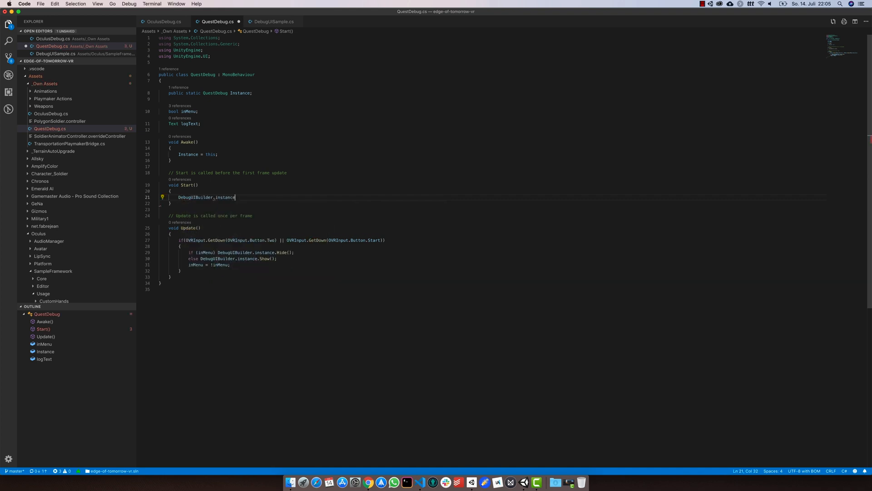
{"action": "type", "text": ".ad"}
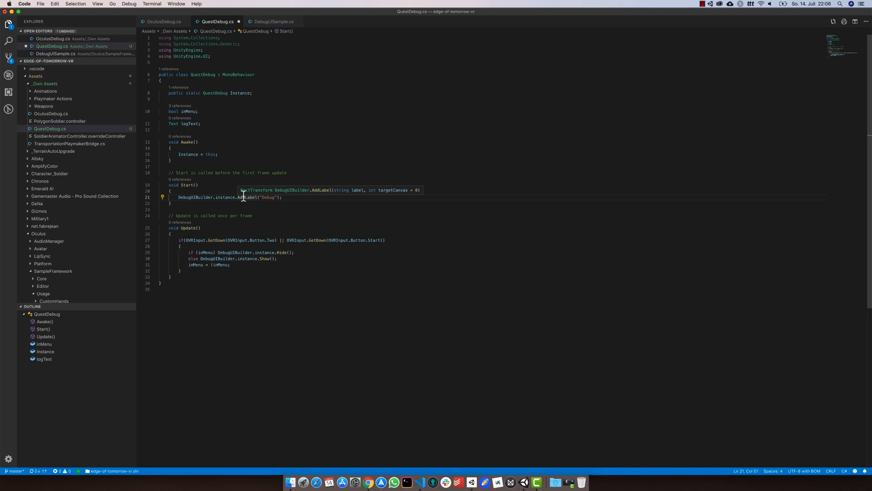
{"action": "left_click", "coordinate": [179, 197]}
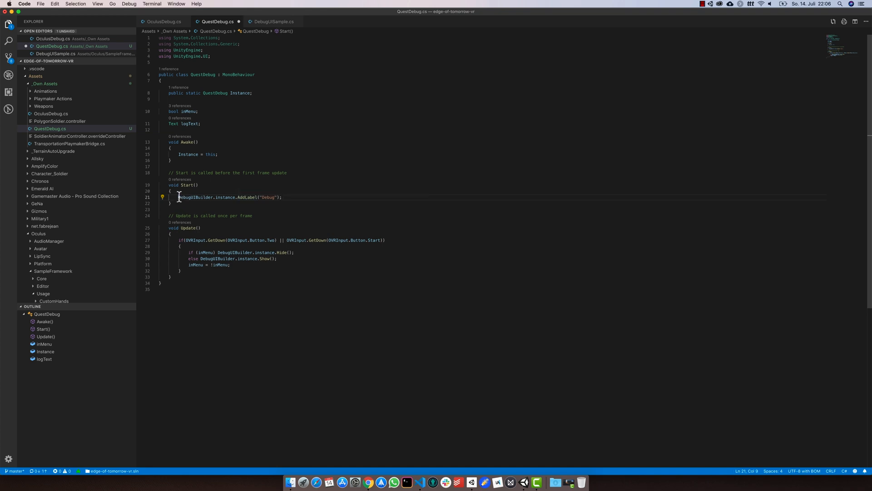
{"action": "type", "text": "var rt ="}
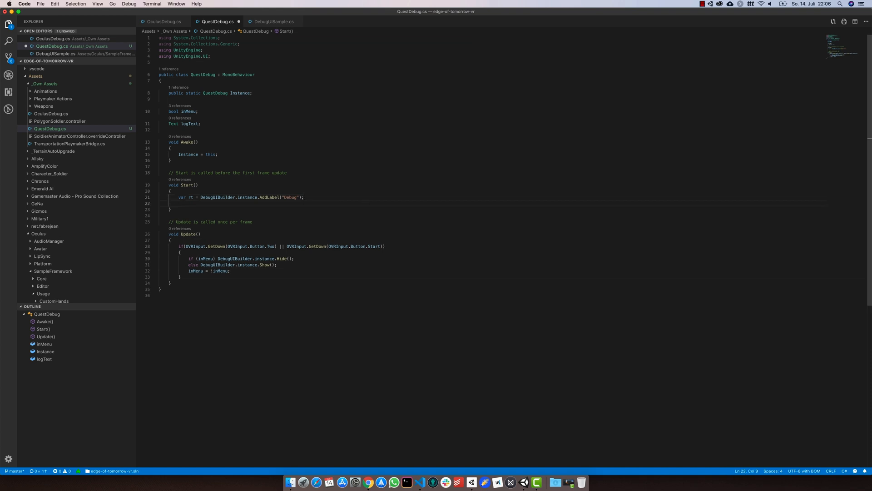
{"action": "type", "text": "logText ="}
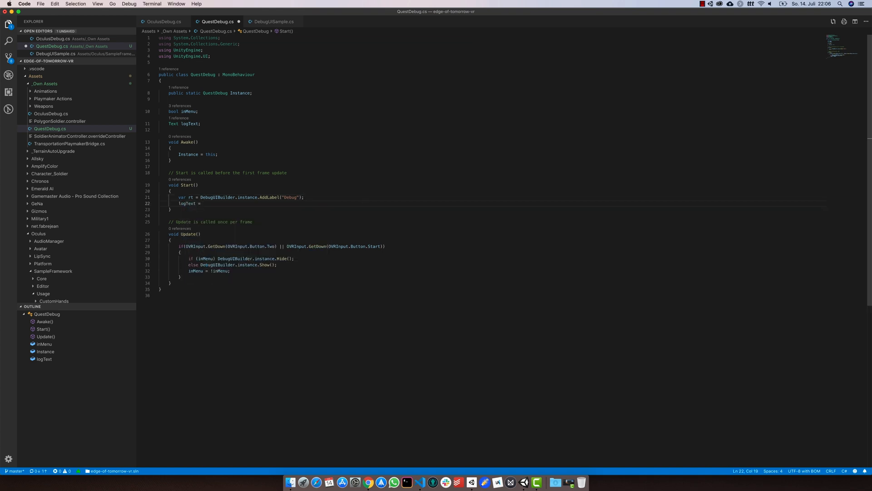
{"action": "type", "text": "rt."}
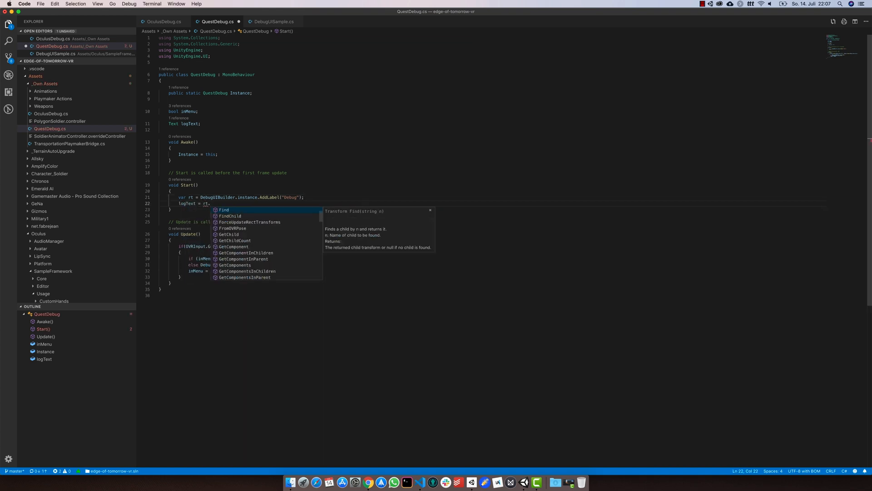
{"action": "type", "text": "GetComponent<Text>();"}
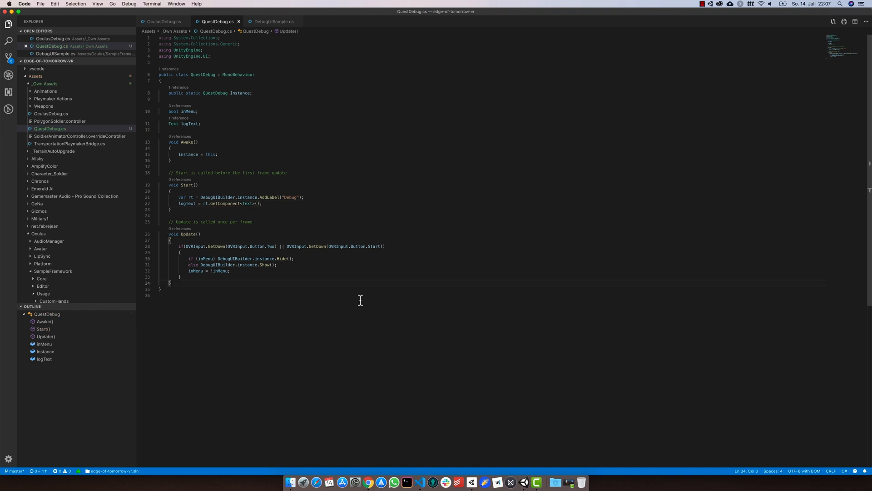
- Write a public Log(string msg) method that sets logText.text to msg
{"action": "type", "text": "public void Log(string"}
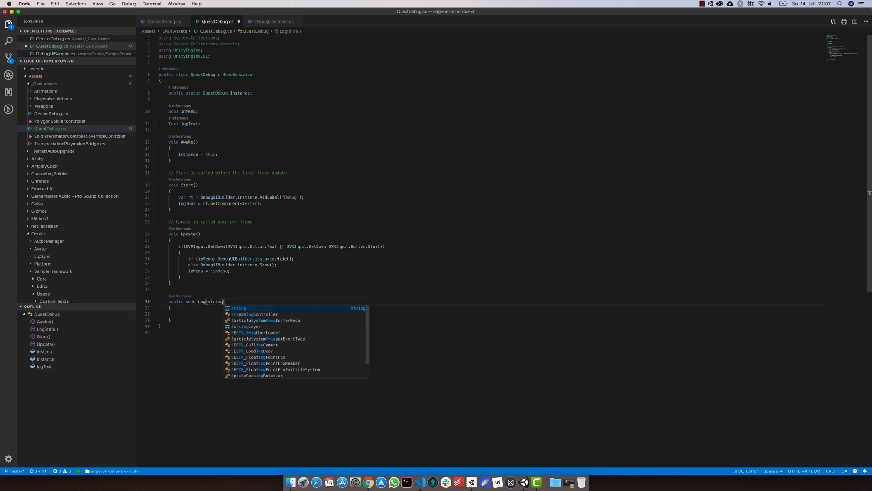
{"action": "type", "text": "msg"}
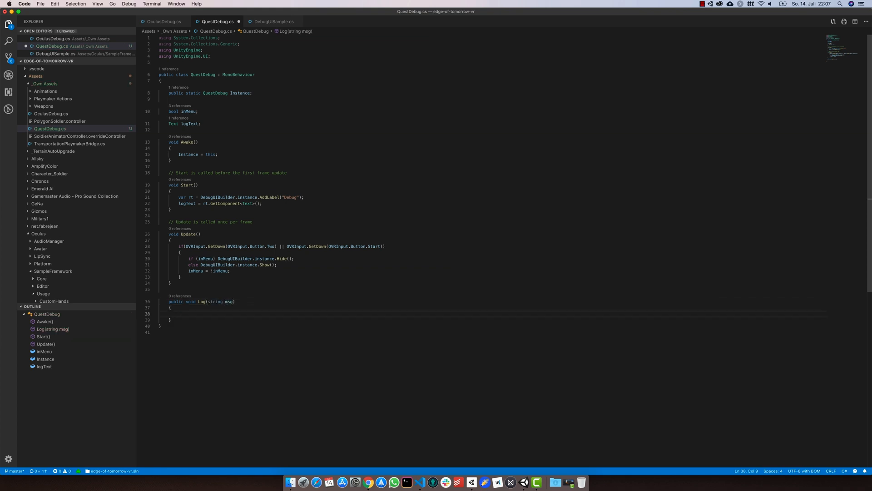
{"action": "type", "text": "logText"}
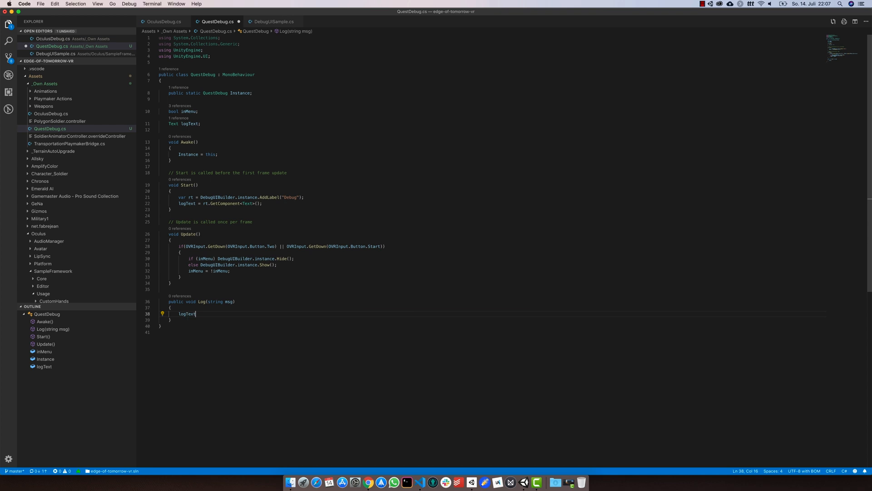
{"action": "type", "text": ".te"}
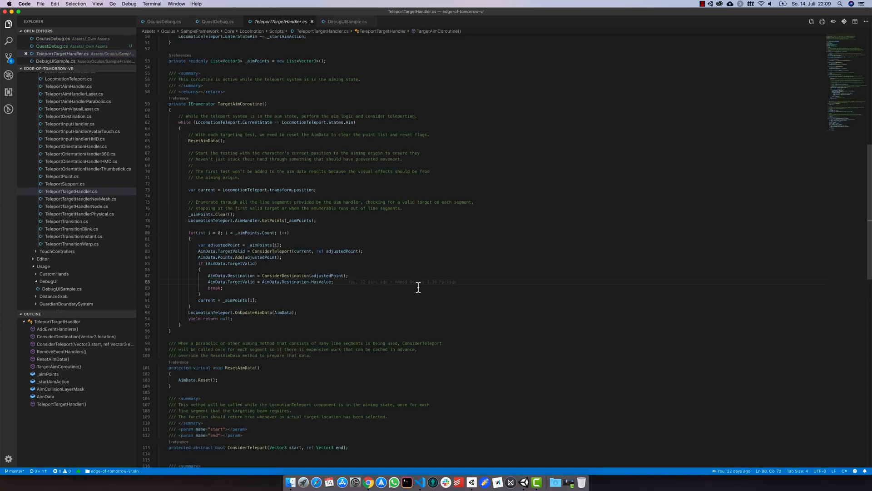
- Log AimData.Destination with QuestDebug.Instance.Log inside the teleport aim loop
{"action": "type", "text": "QuestDebug."}
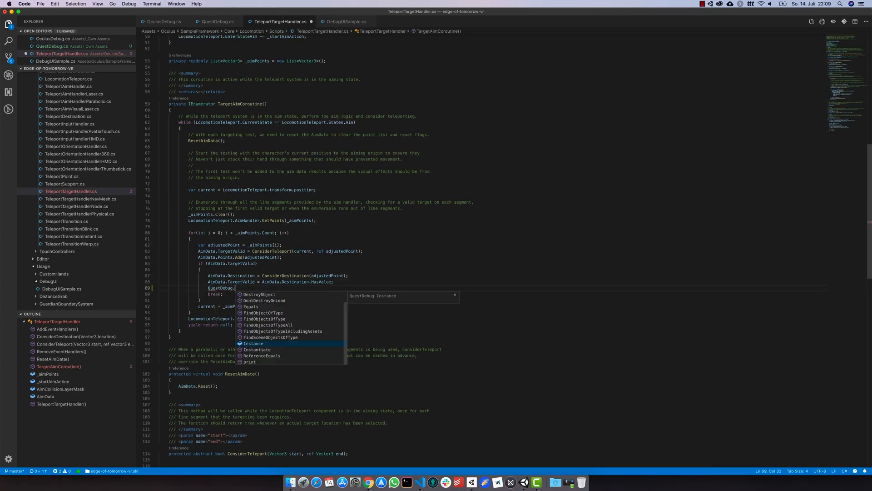
{"action": "type", "text": "Instance.Log();"}
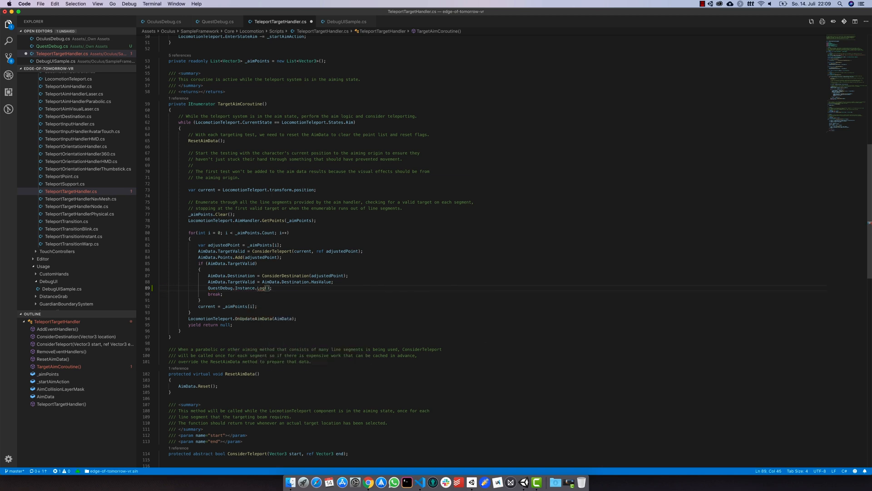
{"action": "type", "text": "AimData.Destination"}
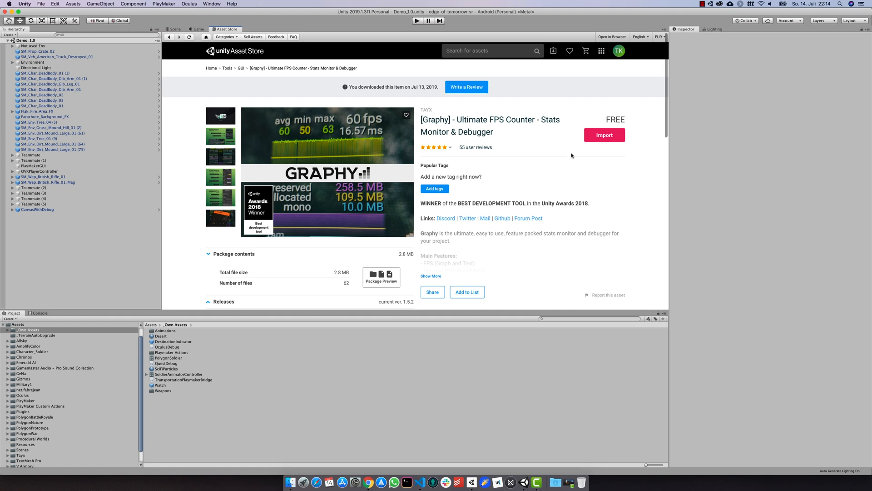
- Import the Graphy package from its Asset Store page
{"action": "left_click", "coordinate": [174, 29]}
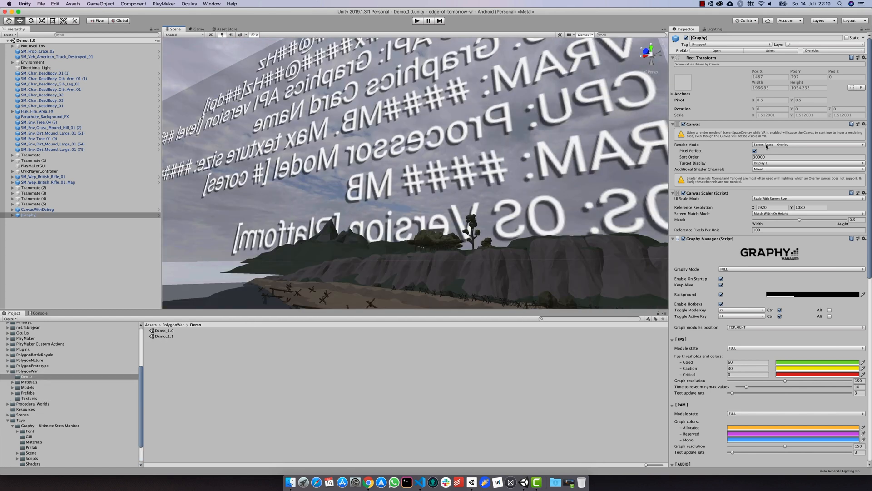
- Make the Graphy canvas World Space, with CenterEyeAnchor as event camera and position zeroed
{"action": "left_click", "coordinate": [806, 145]}
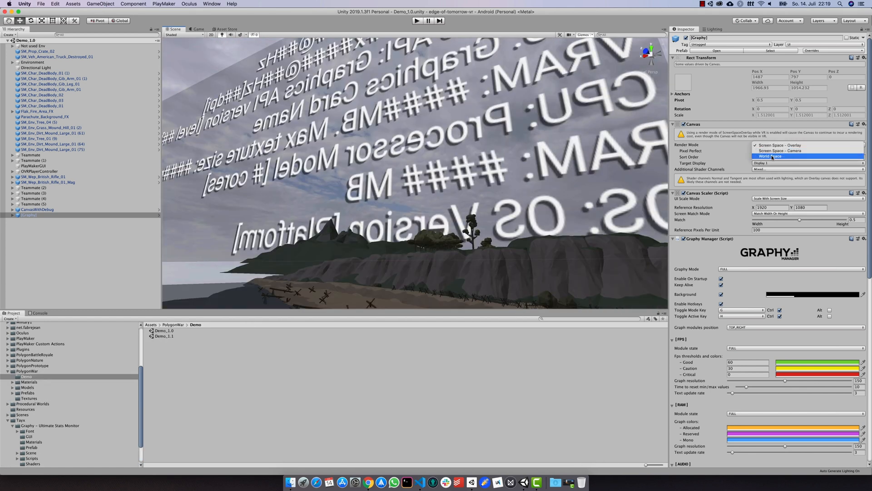
{"action": "left_click", "coordinate": [770, 156]}
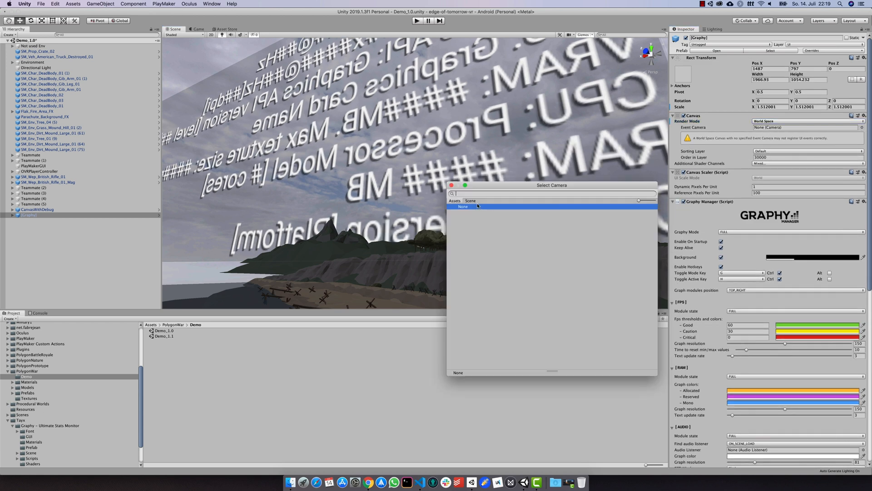
{"action": "left_click", "coordinate": [470, 201]}
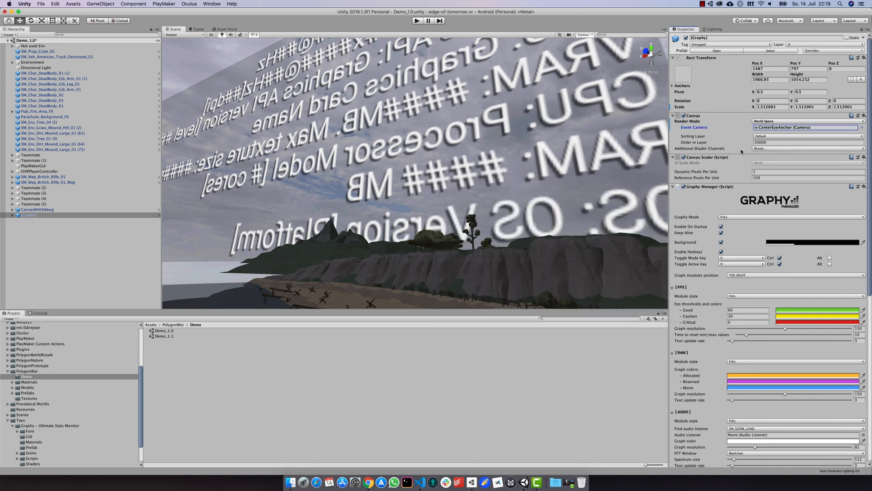
{"action": "left_click", "coordinate": [771, 69]}
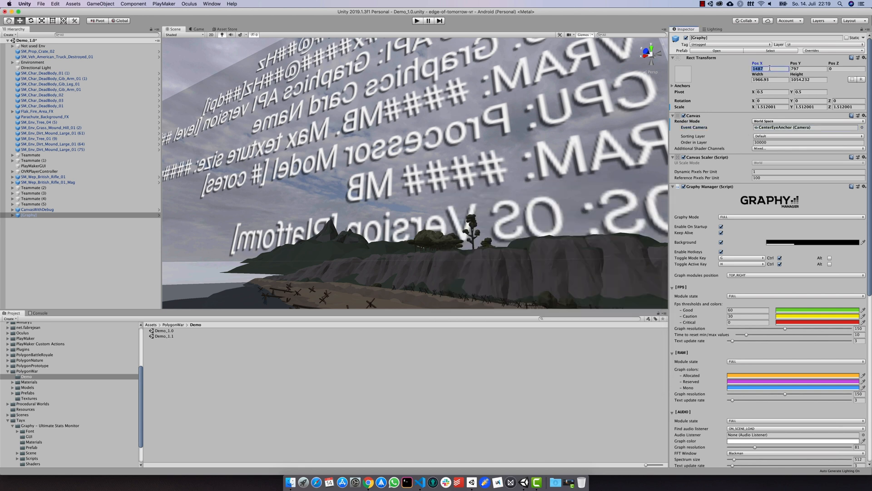
{"action": "type", "text": "0"}
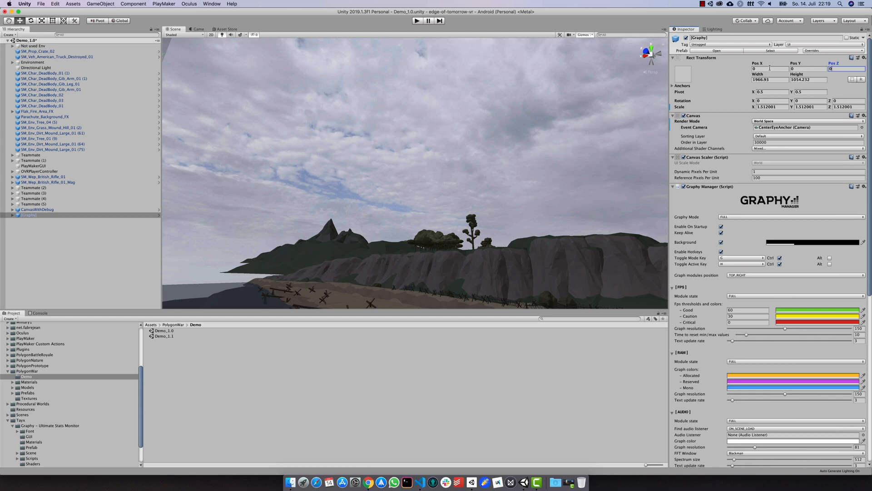
{"action": "left_click", "coordinate": [770, 79]}
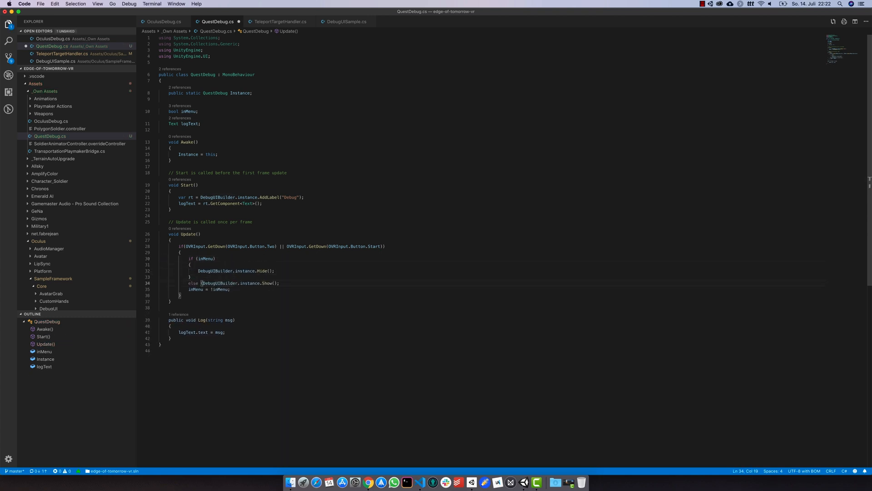
- Toggle GraphyManager.Instance with the debug menu and declare an OVRCameraRig rig field
{"action": "type", "text": "Graphy"}
{"action": "left_click", "coordinate": [510, 62]}
{"action": "type", "text": "using"}
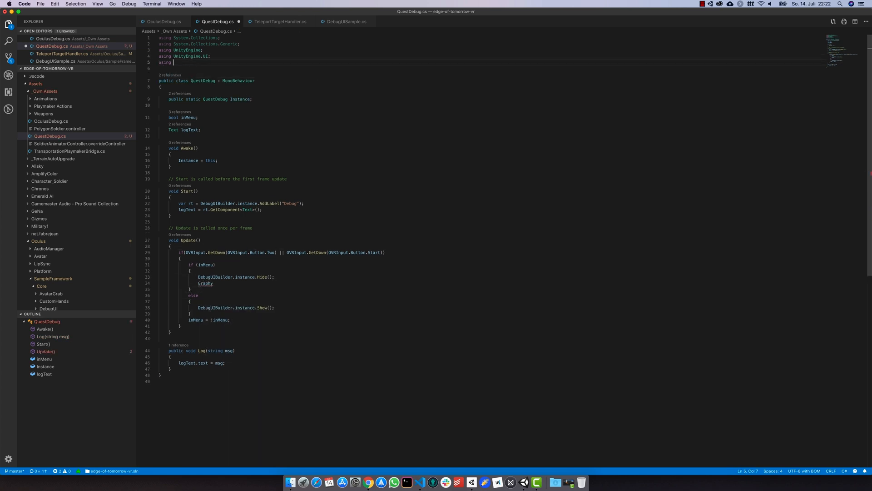
{"action": "type", "text": "Graphy"}
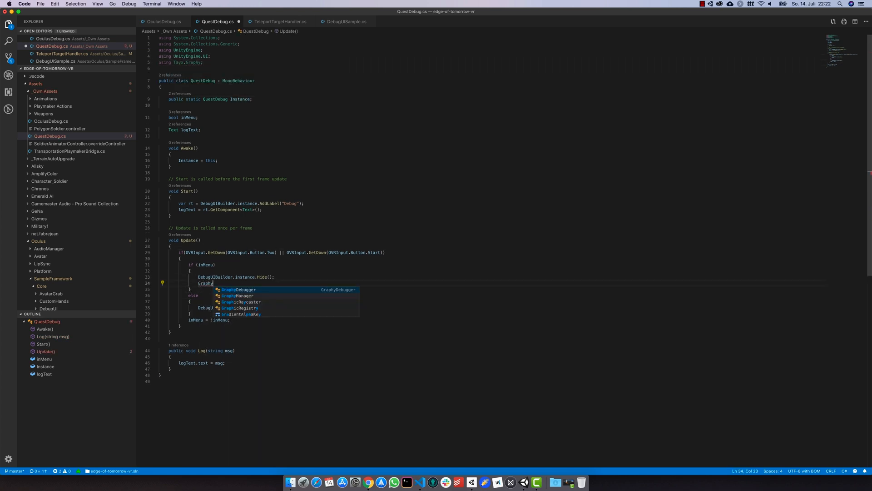
{"action": "type", "text": "Manager.Instance.Disable();"}
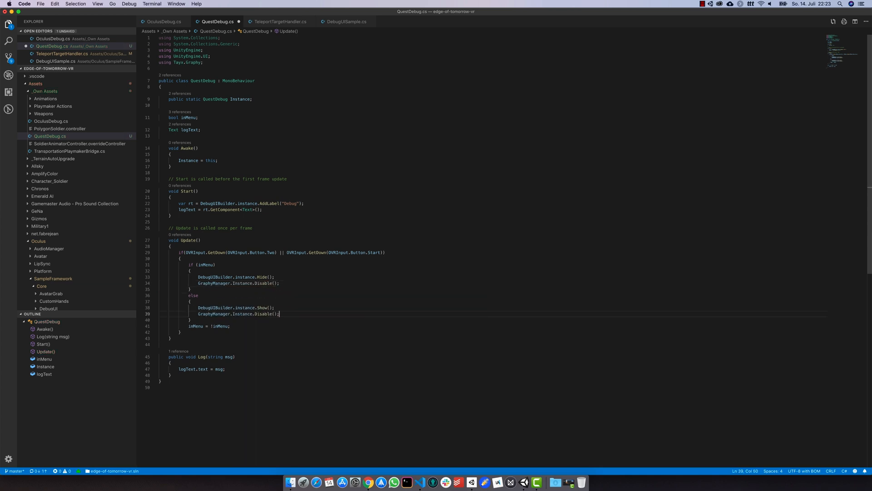
{"action": "type", "text": "Enable"}
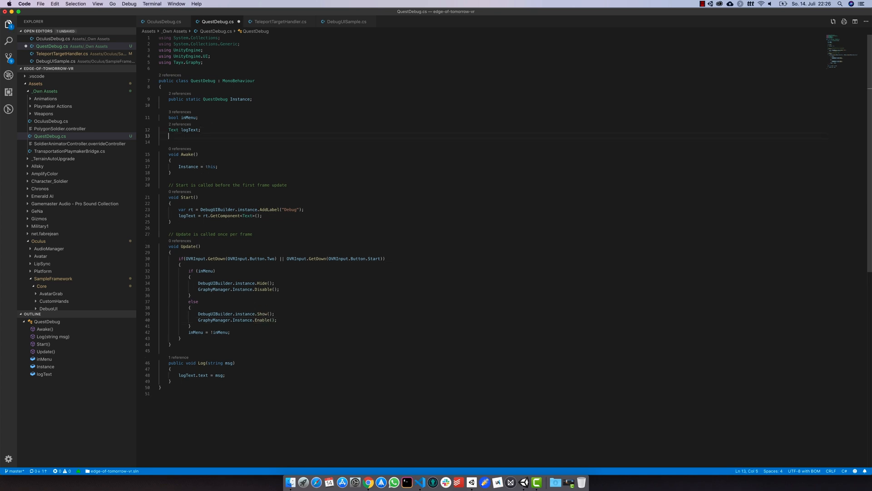
{"action": "type", "text": "OVRCameraRig rig;"}
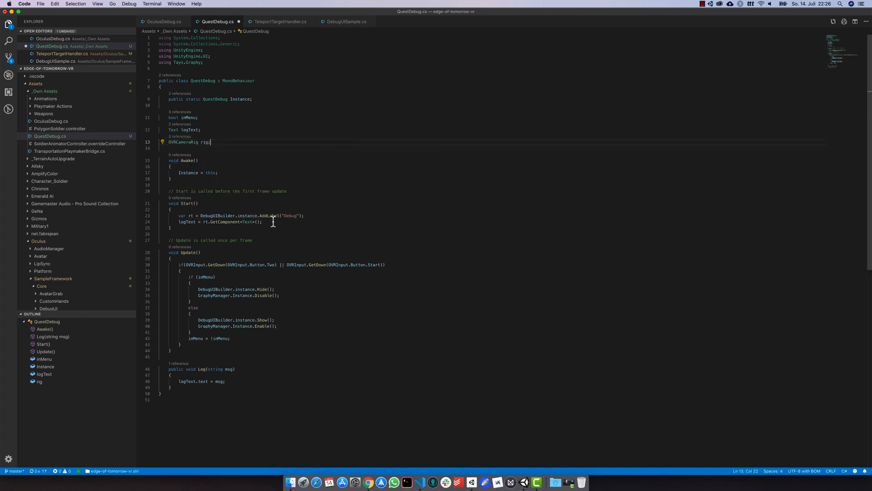
- Assign rig = FindObjectOfType<OVRCameraRig>() in Start
{"action": "key", "text": "enter"}
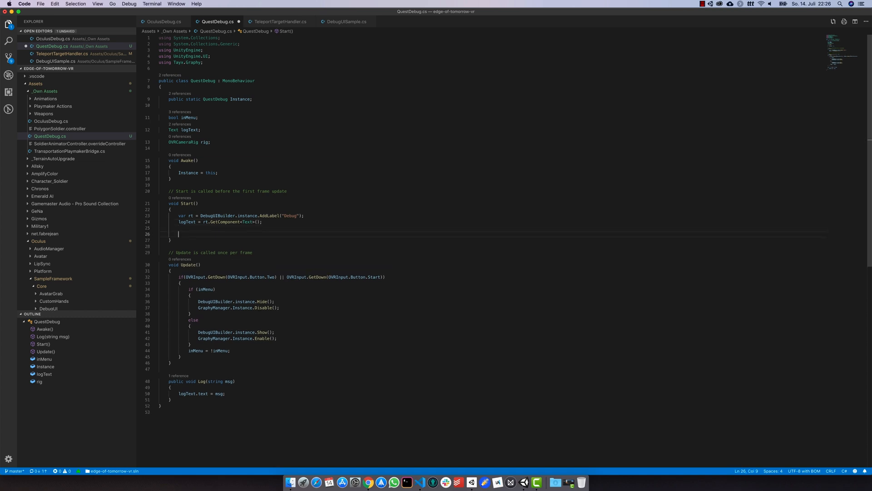
{"action": "type", "text": "rig ="}
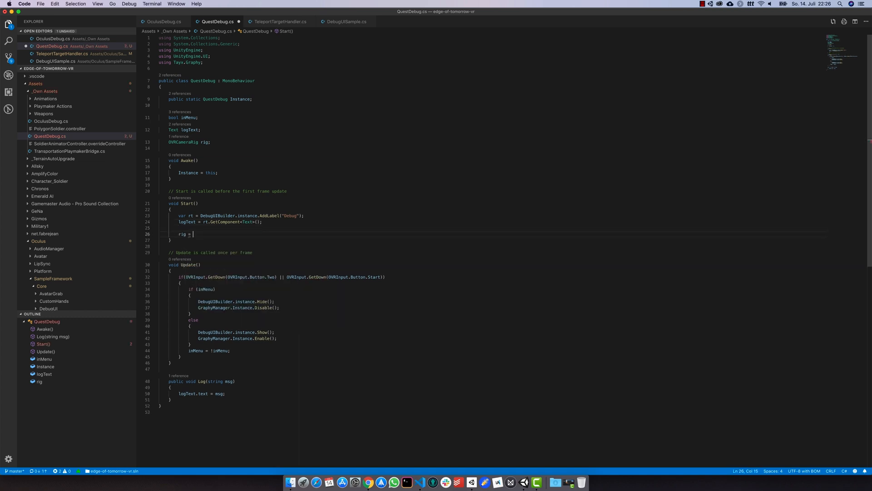
{"action": "type", "text": "FindObjectOfType<>();"}
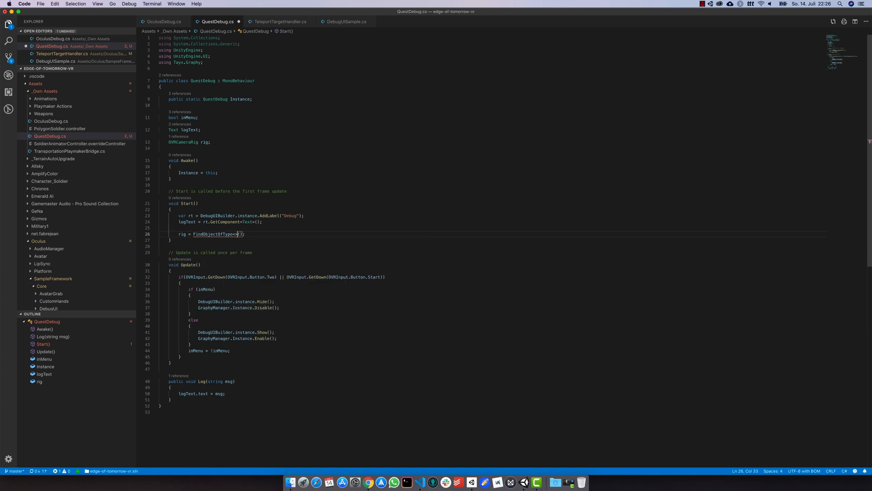
{"action": "type", "text": "OVRCameraRig"}
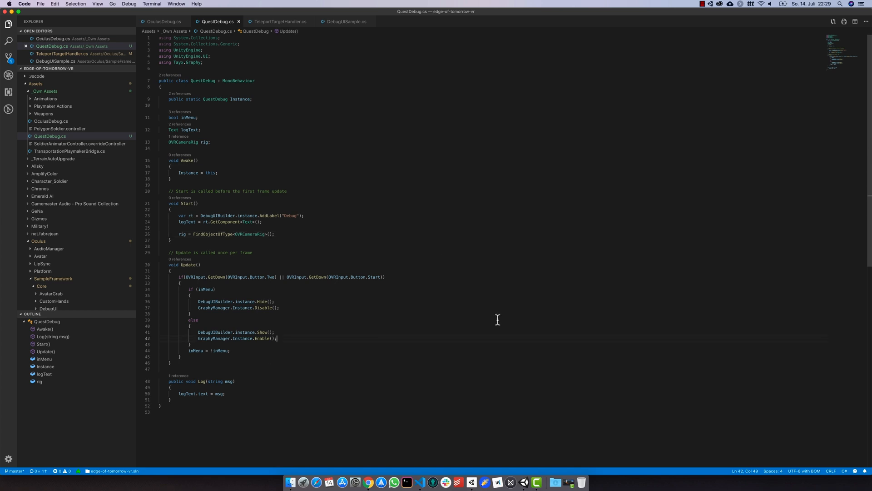
- When showing the menu, set Graphy's position and rotation from rig.transform
{"action": "type", "text": "GraphyManager.Instance.transform"}
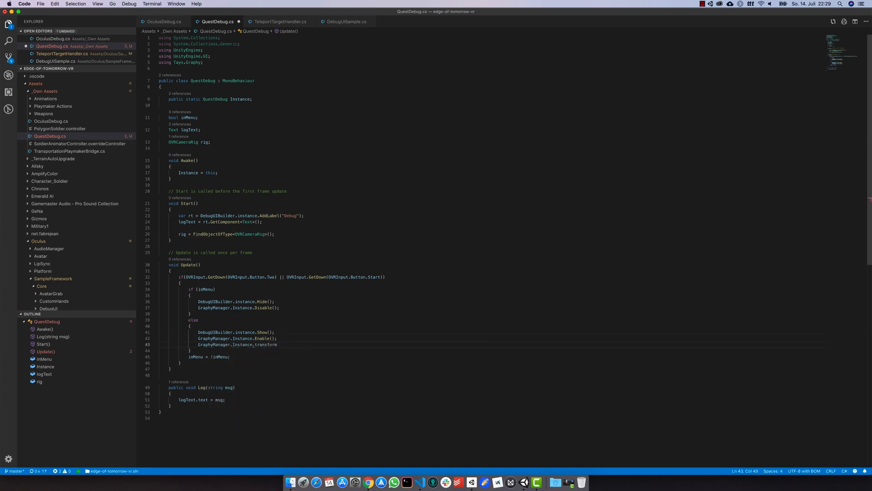
{"action": "type", "text": ".position ="}
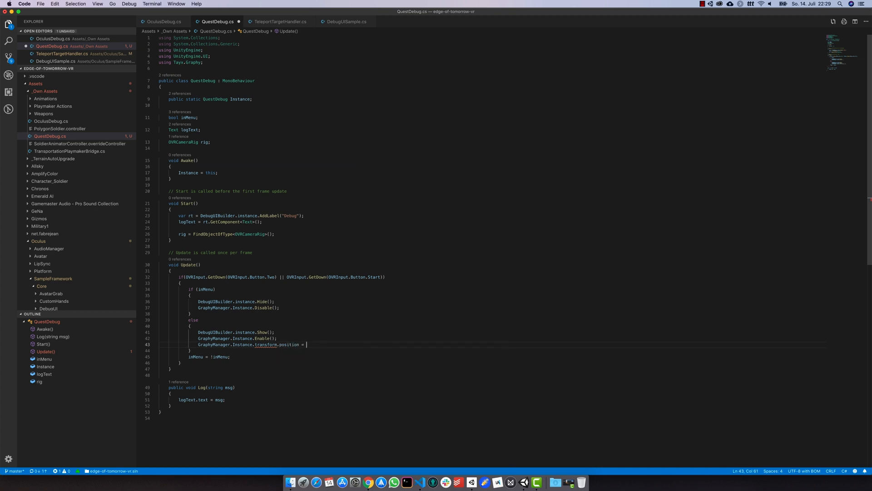
{"action": "type", "text": "rig.transform.position;"}
{"action": "type", "text": "GraphyManager.Instance."}
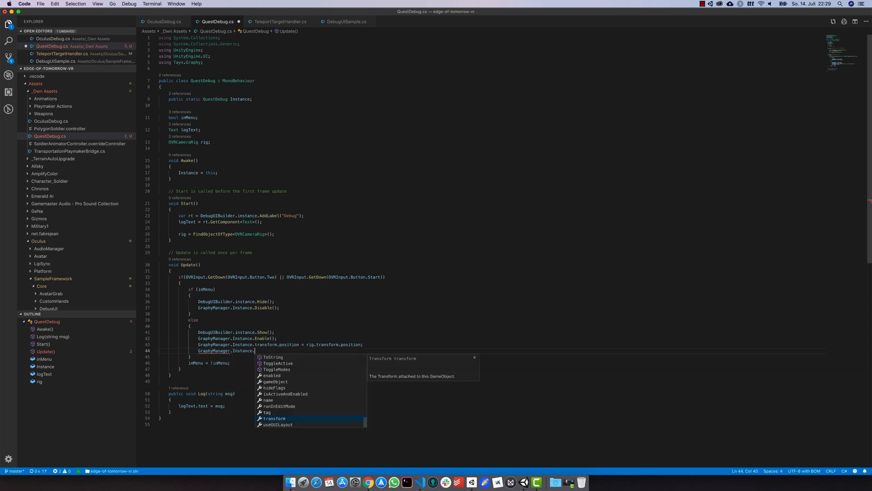
{"action": "type", "text": "transform.rotation ="}
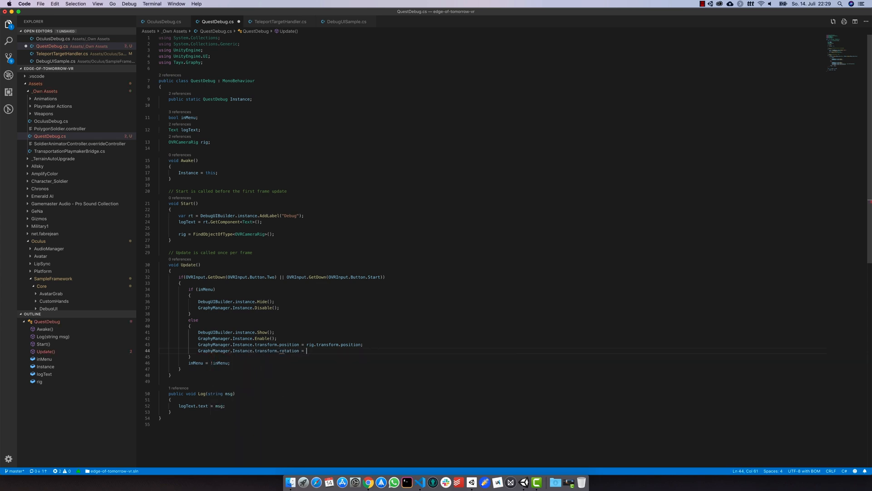
{"action": "type", "text": "rig.transform"}
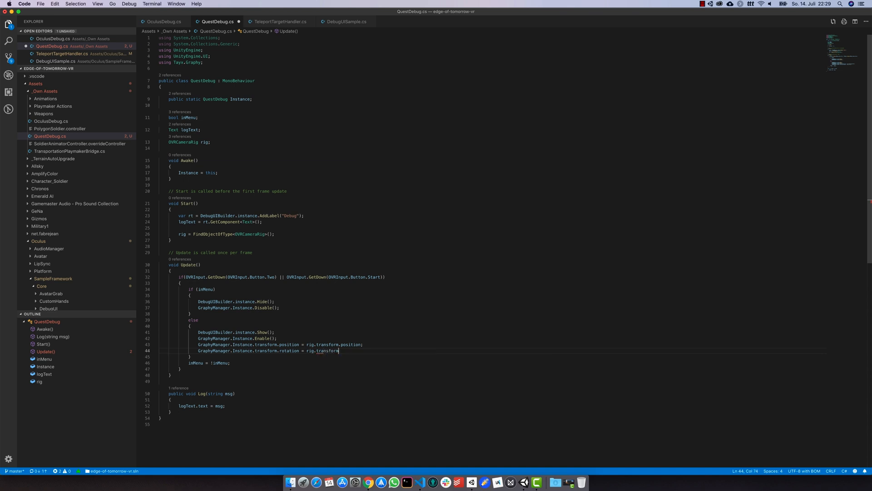
{"action": "type", "text": ".rotation;"}
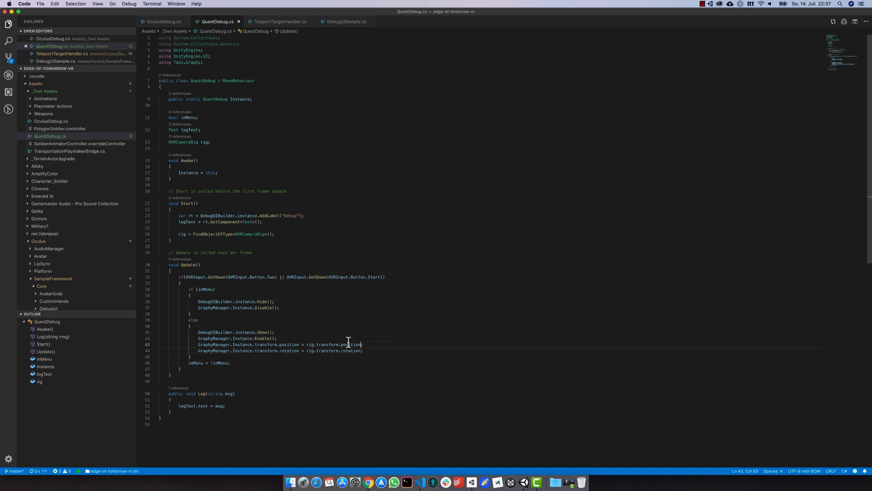
- Change Graphy's position to rig.transform.TransformPoint with a depth of 4
{"action": "key", "text": "Backspace"}
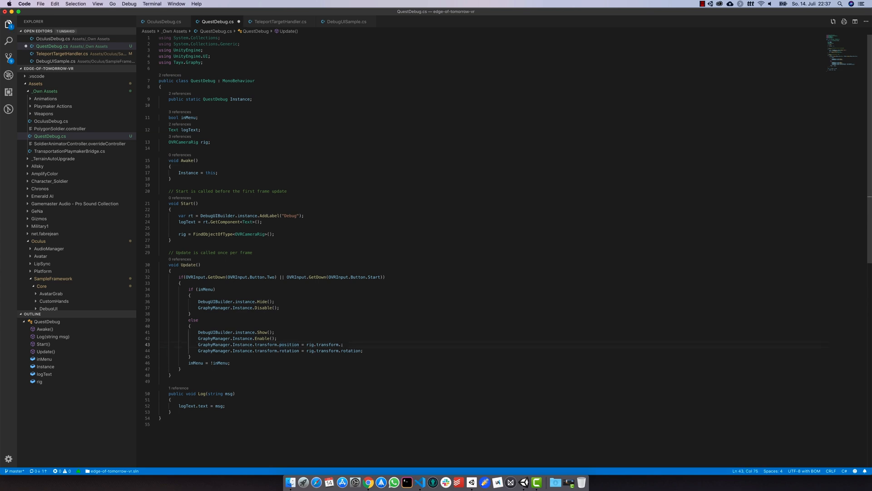
{"action": "type", "text": "Tra"}
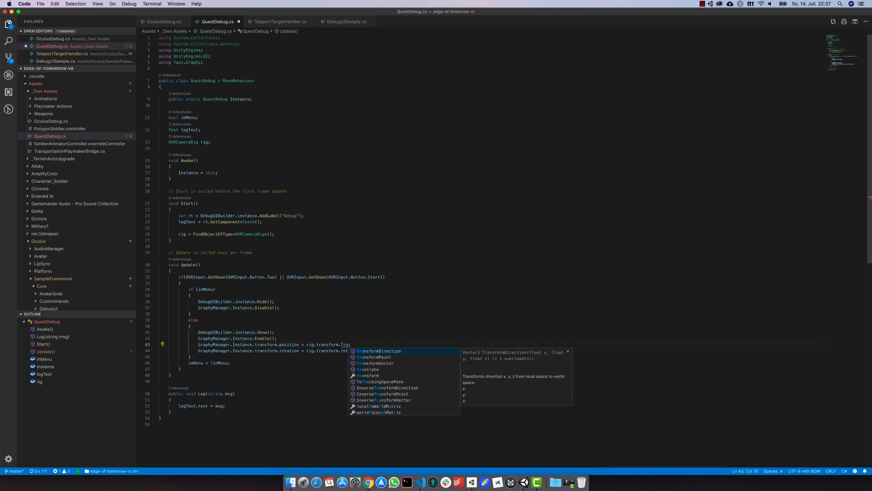
{"action": "key", "text": "Down"}
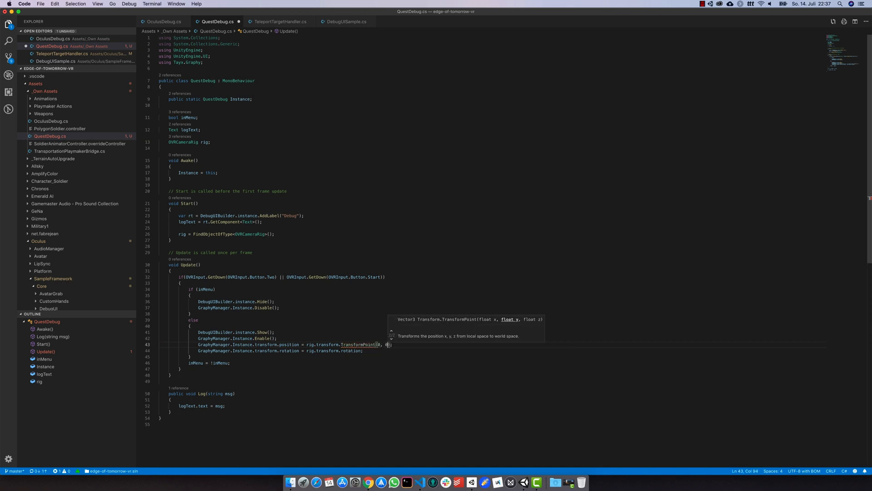
{"action": "type", "text": ", 4"}
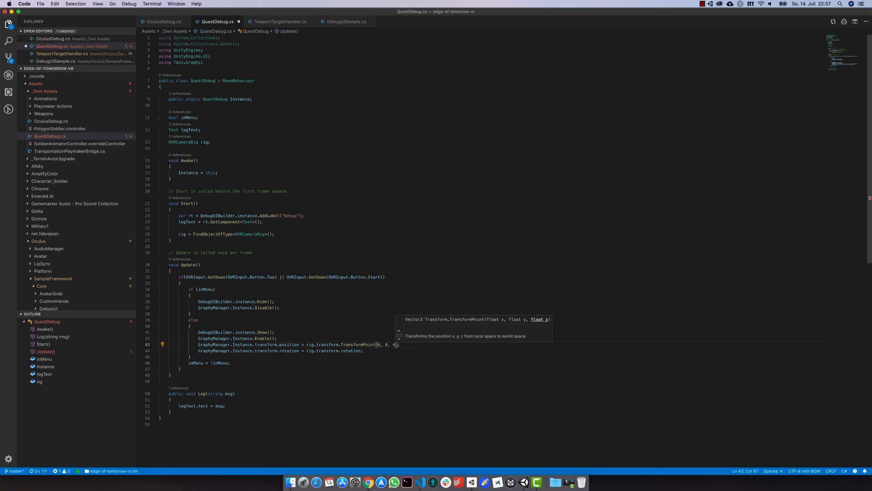